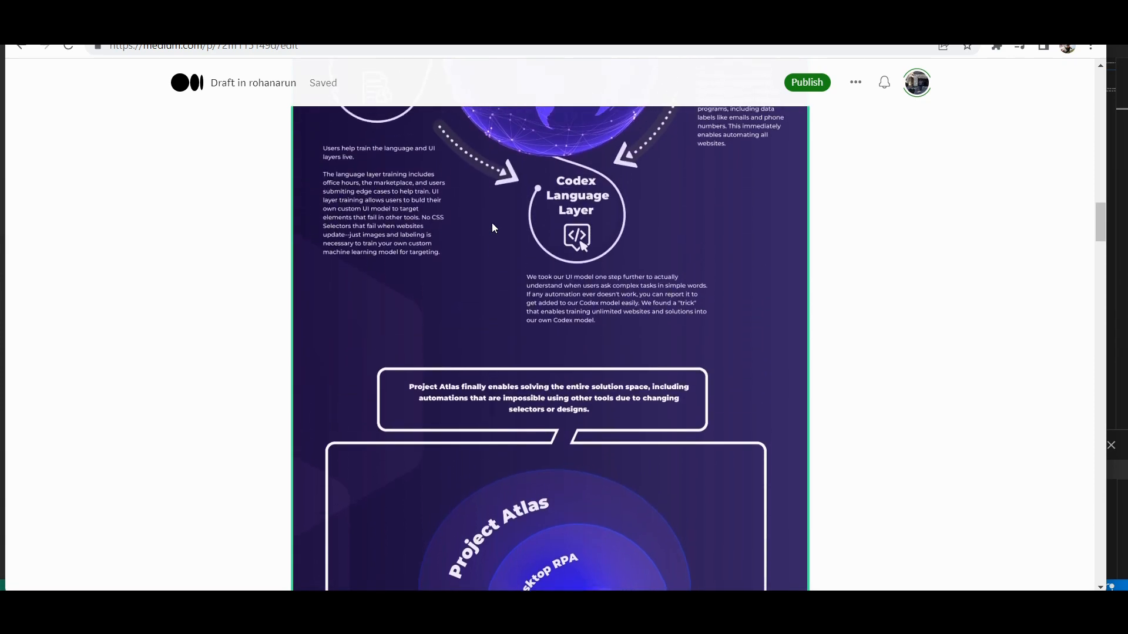
# Step: Scroll through the Project Atlas infographic in the Medium draft
pyautogui.scroll(3)
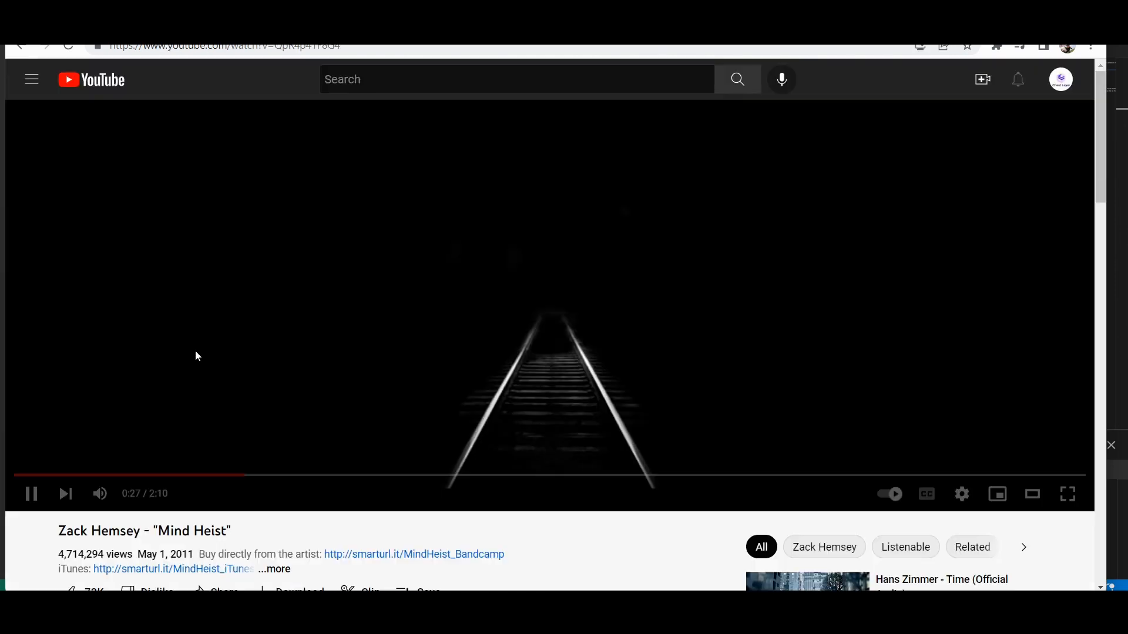
# Step: Click the Mind Heist YouTube player before moving to cheatlayer.com
pyautogui.click(31, 494)
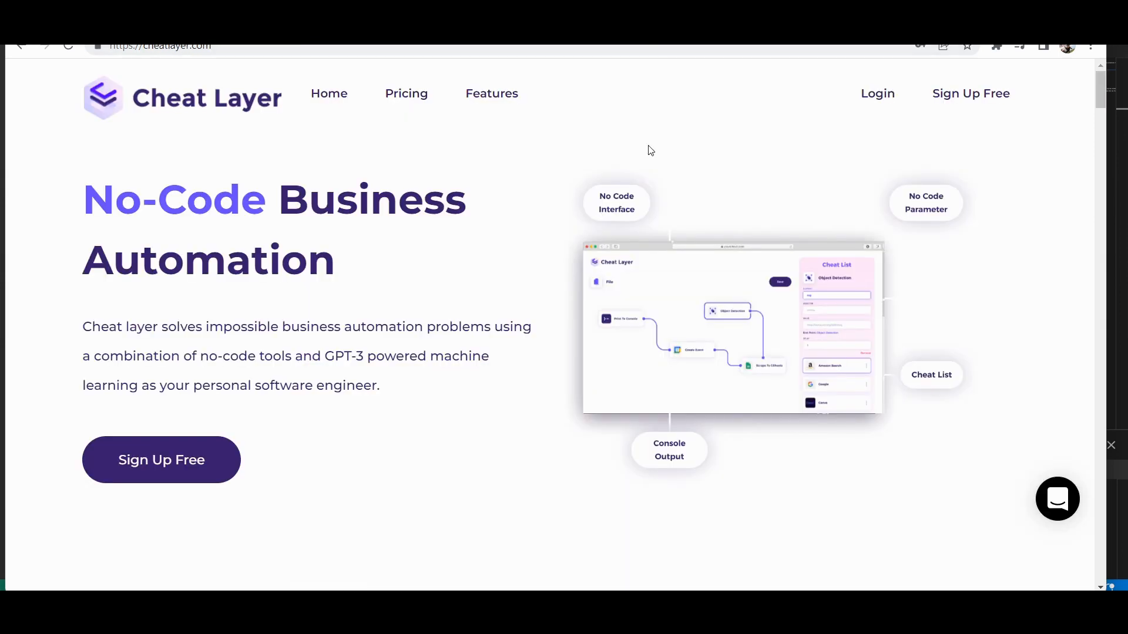
# Step: Open the Cheat Layer extension sidebar listing Bootcamps, amazon, Adding Folders and Tools
pyautogui.click(997, 45)
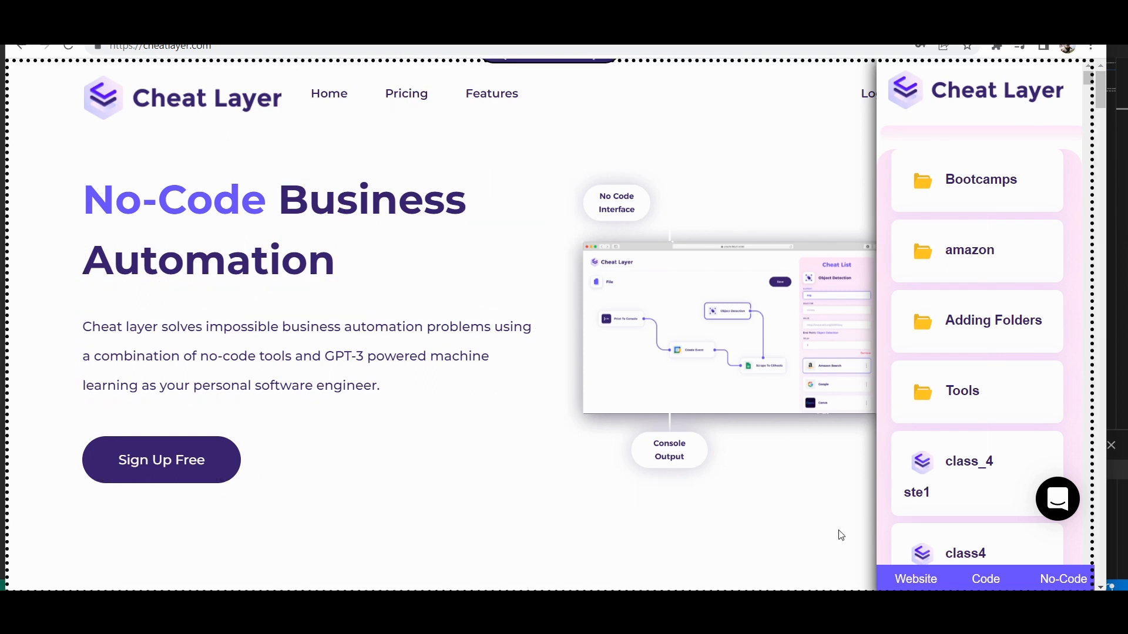
# Step: Generate code in the GPT-3 Code Generator to collect aria-labelled buttons
pyautogui.click(985, 579)
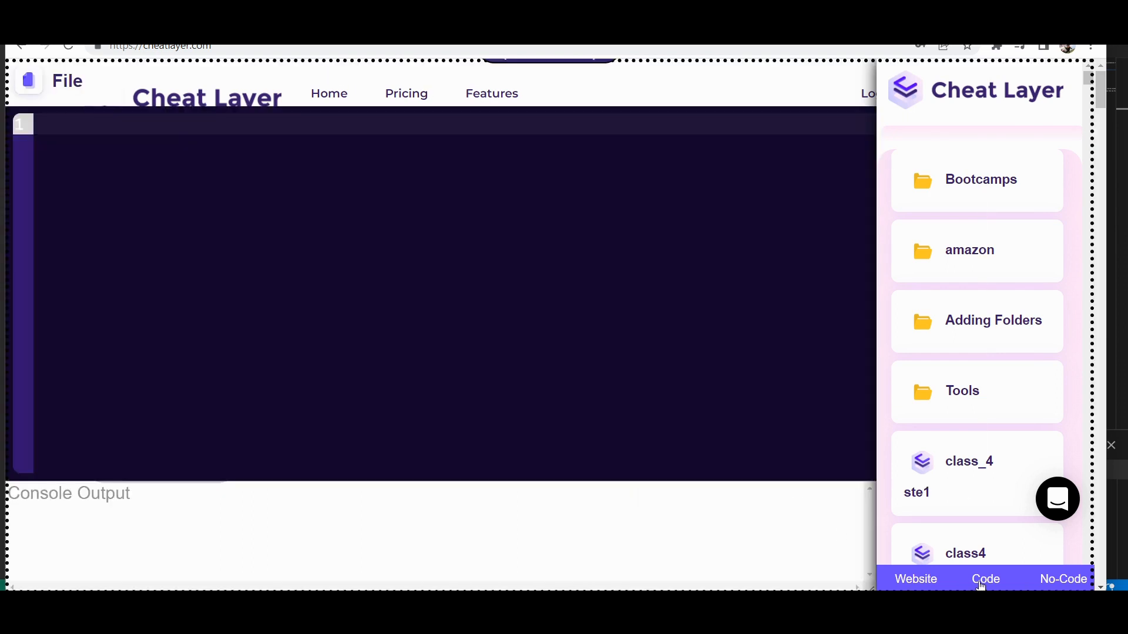
pyautogui.click(985, 579)
pyautogui.write('Collect all the buttons on the page with an aria-label that')
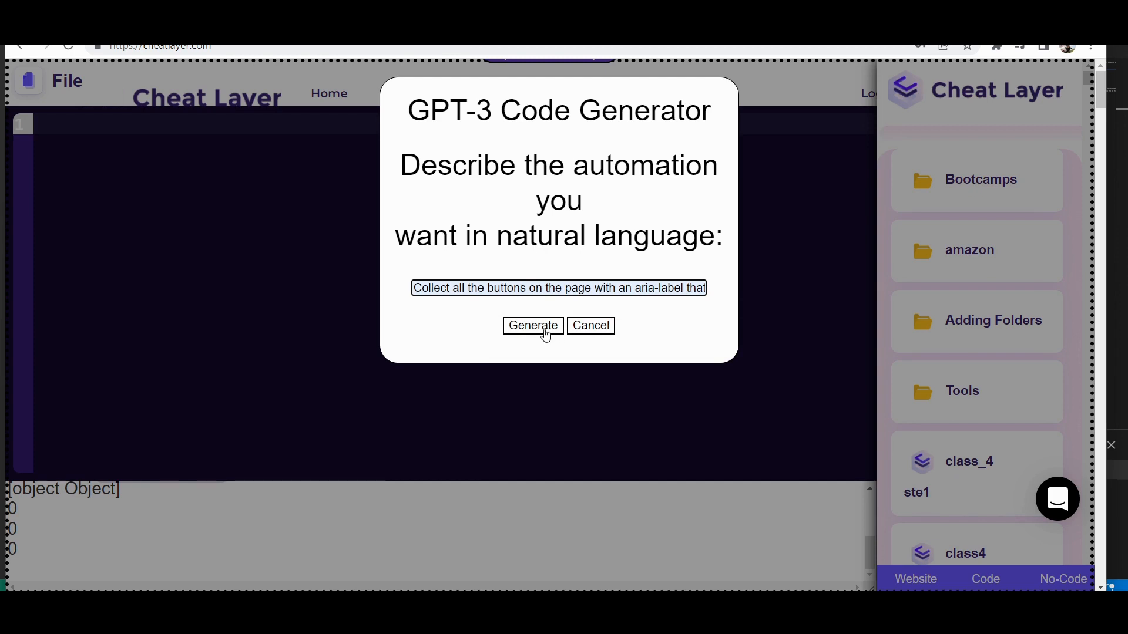
pyautogui.click(533, 325)
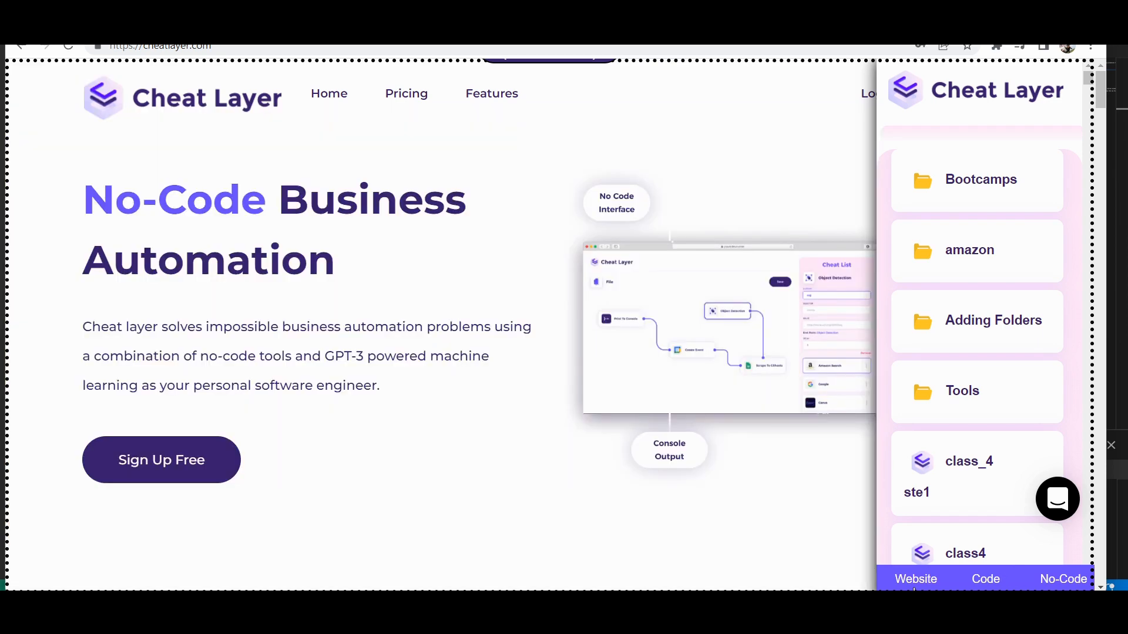
# Step: Generate a 'Scrape ebay for tent price' script and scroll through the code
pyautogui.click(986, 580)
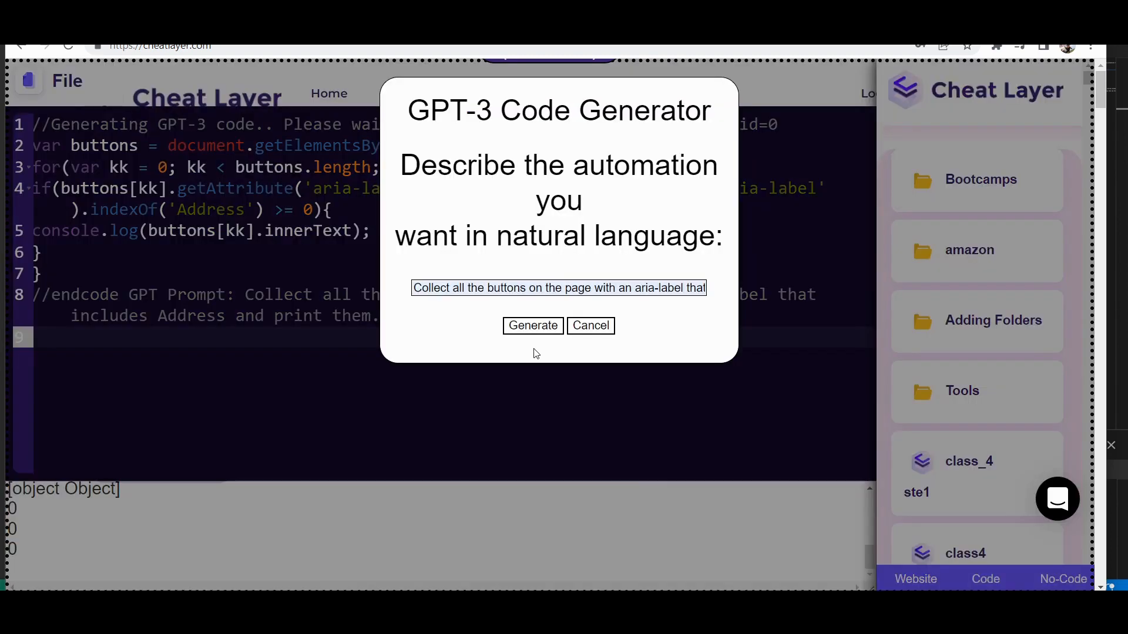
pyautogui.write('Scrape ebay')
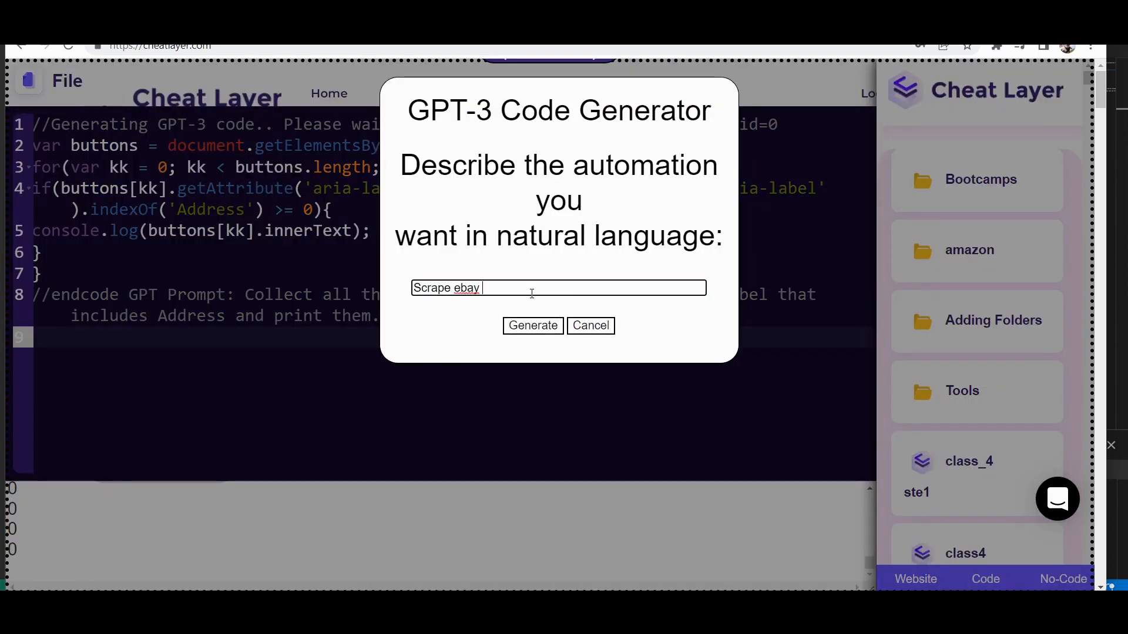
pyautogui.write('for tent price')
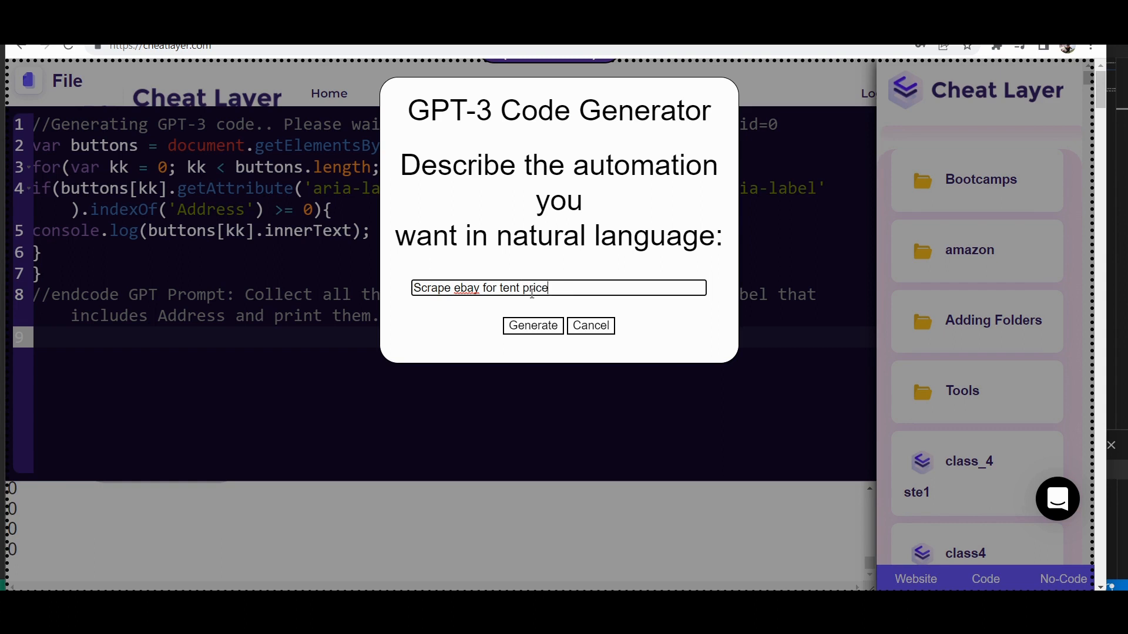
pyautogui.click(533, 325)
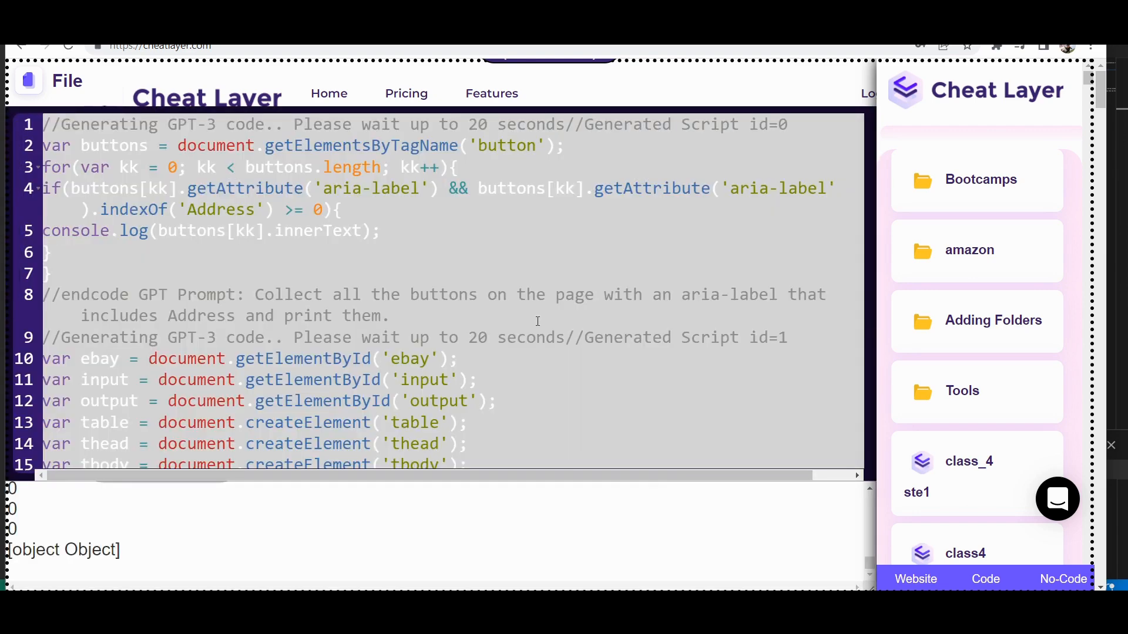
pyautogui.scroll(-3)
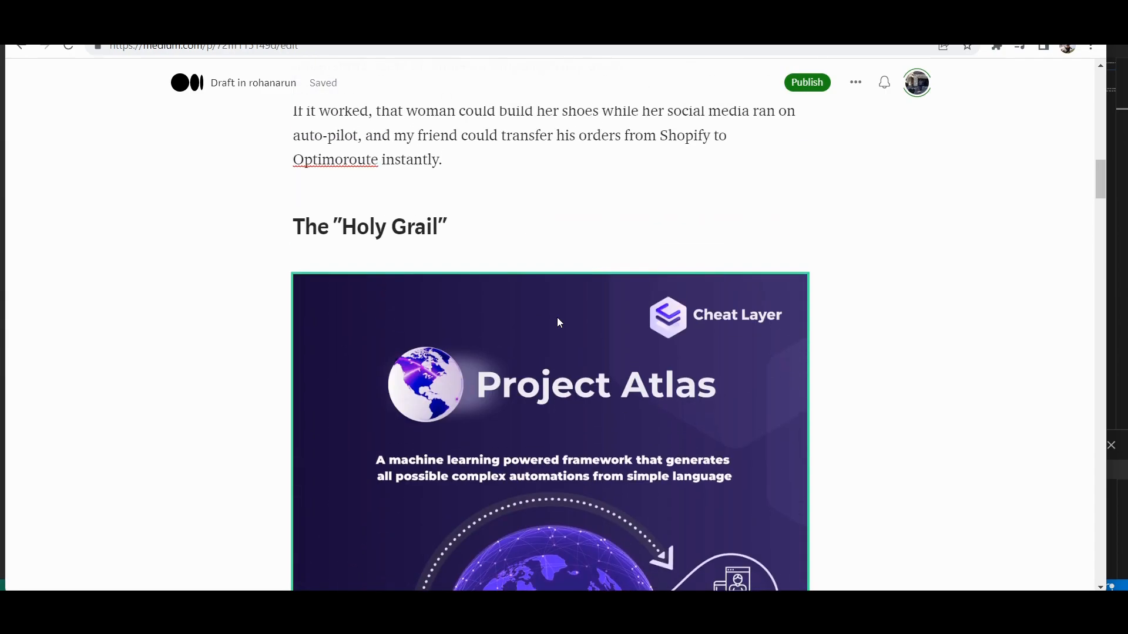
# Step: Scroll the Medium draft past the meme to the UI Layer dashboard screenshot
pyautogui.scroll(-3)
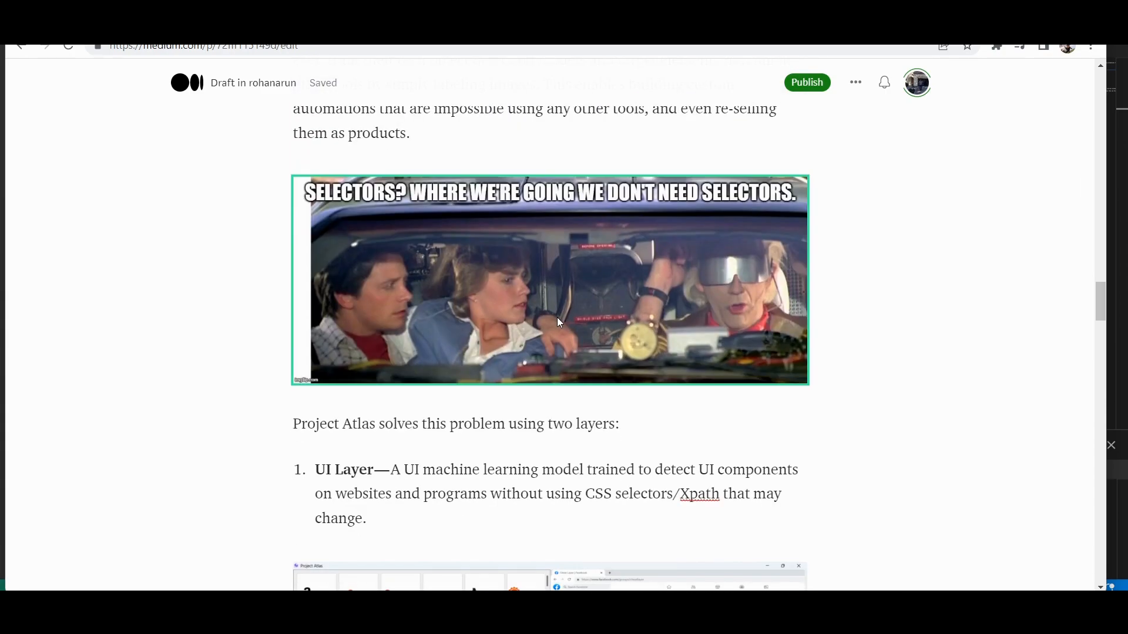
pyautogui.scroll(-3)
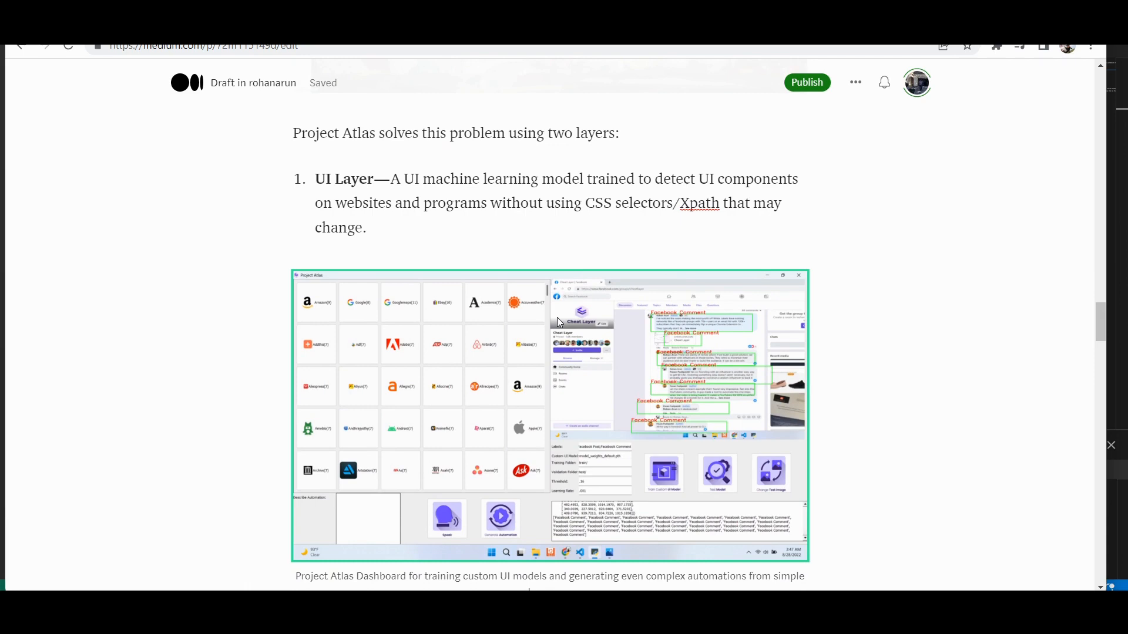
pyautogui.scroll(-3)
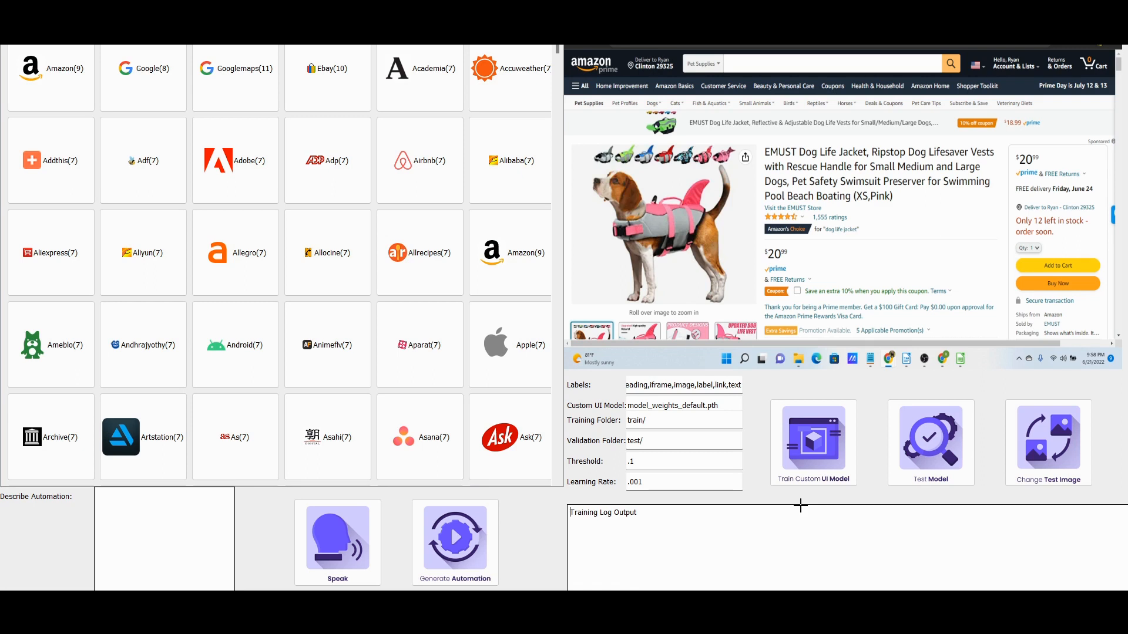
# Step: Run Test Model on the Amazon dog life jacket image
pyautogui.click(930, 442)
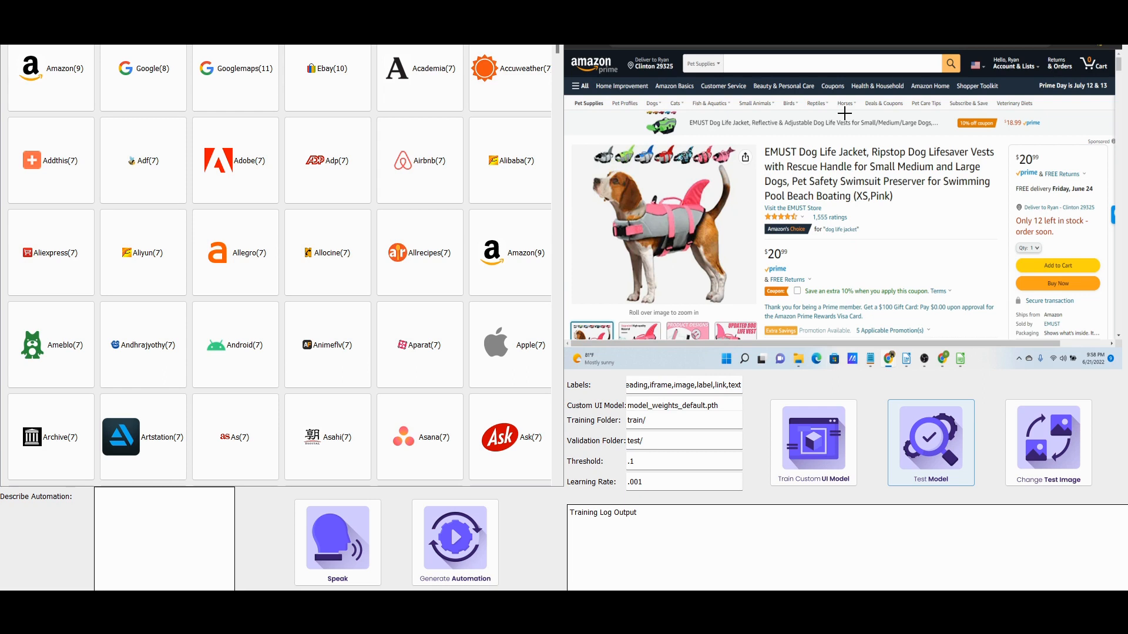
pyautogui.click(930, 443)
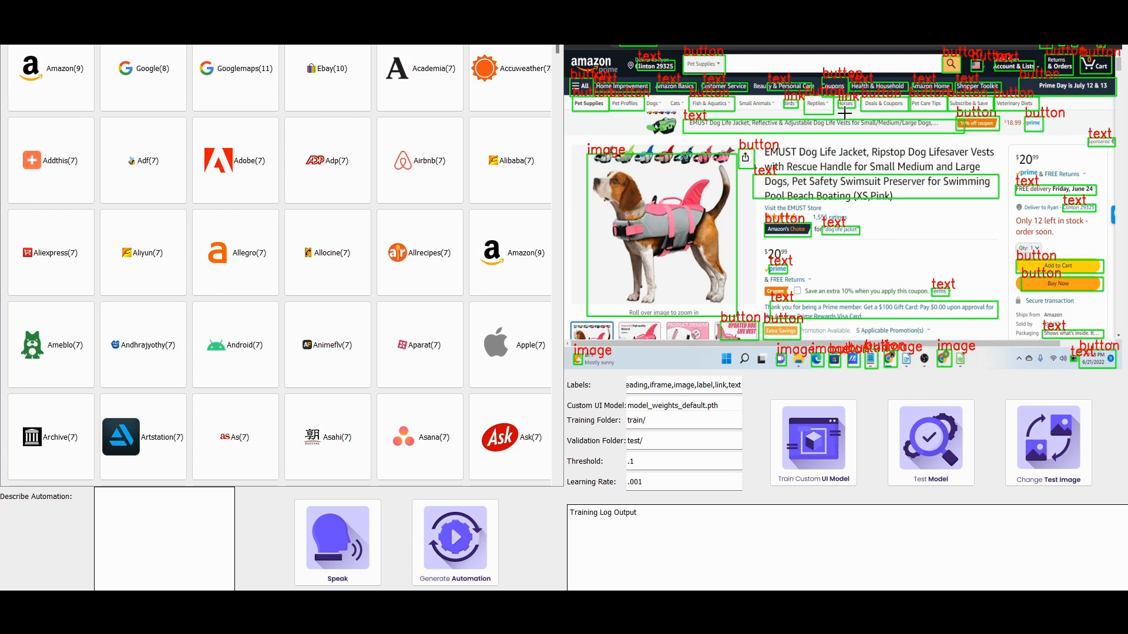
pyautogui.moveTo(328, 68)
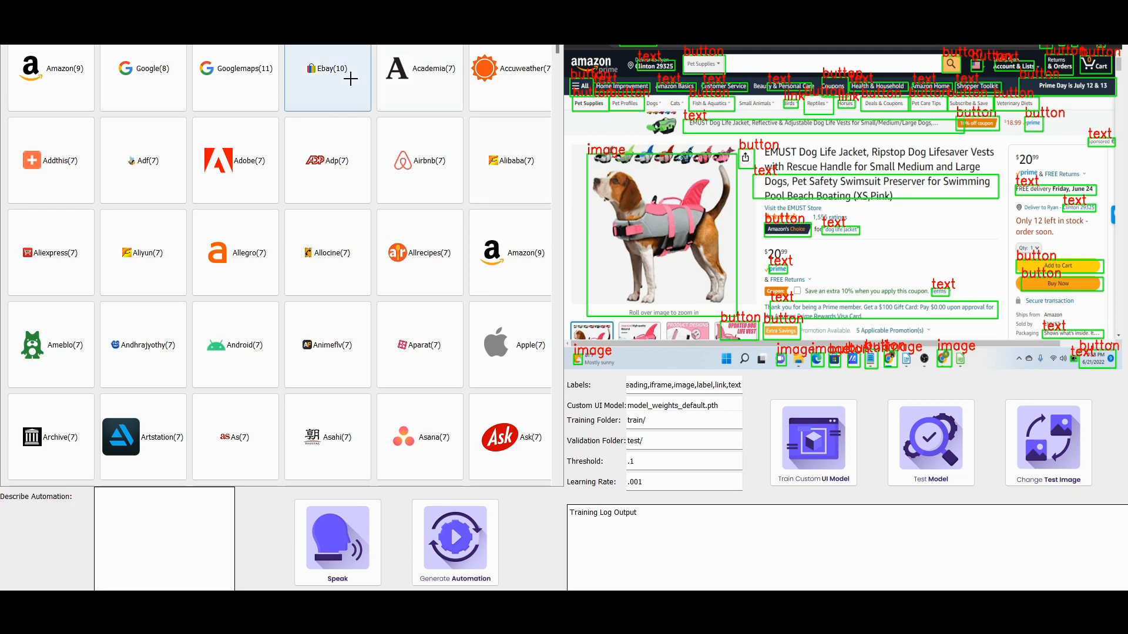
pyautogui.moveTo(327, 77)
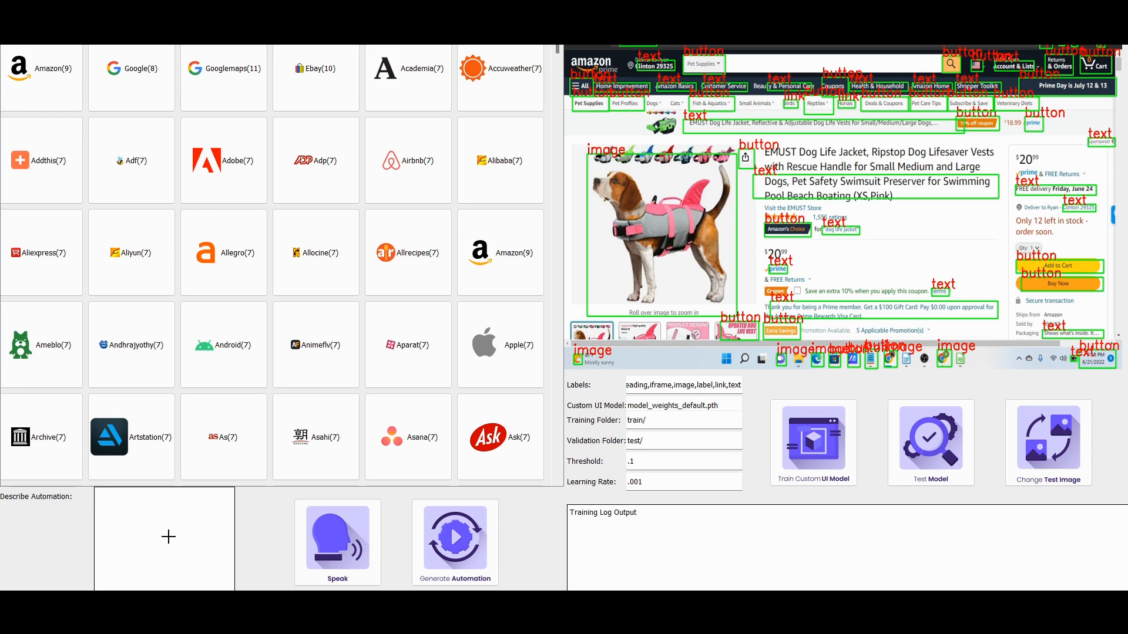
pyautogui.click(164, 494)
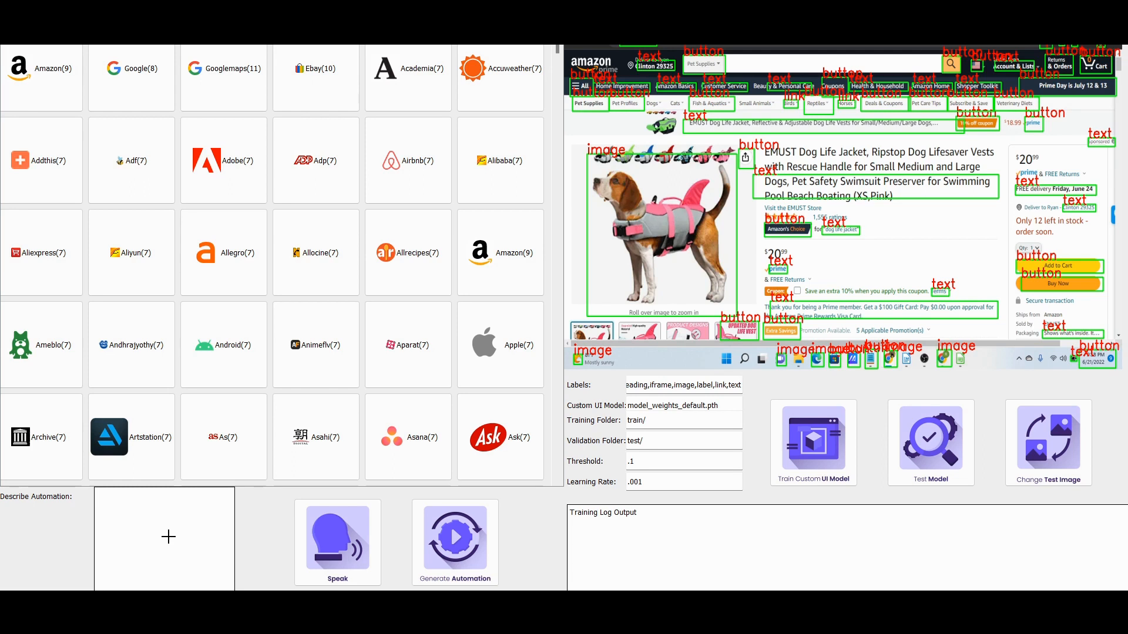
pyautogui.click(337, 542)
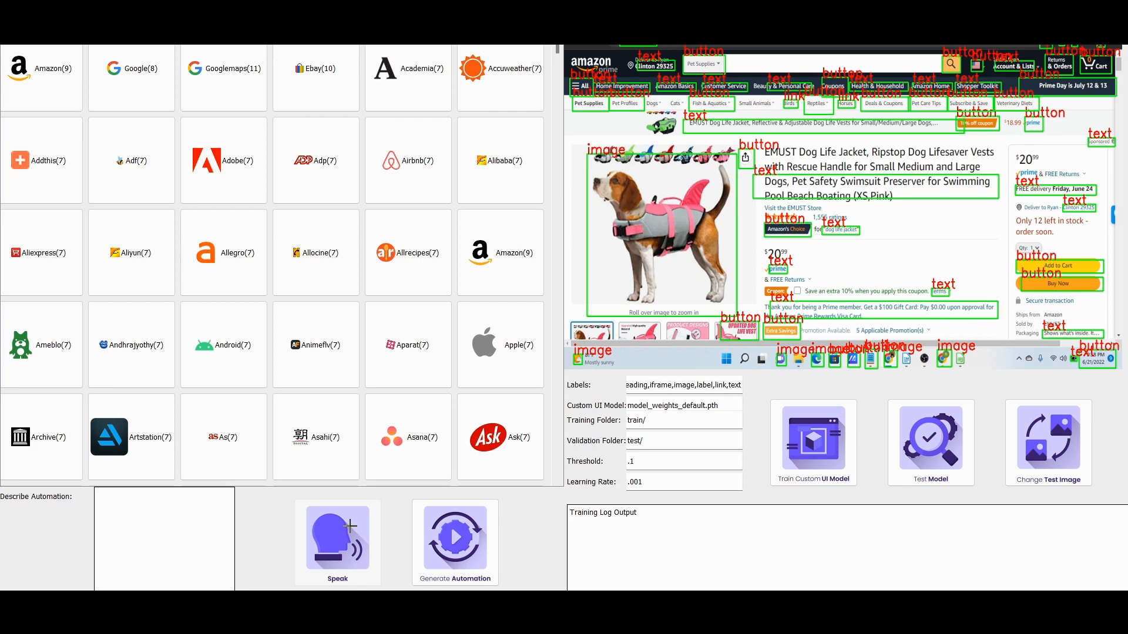
# Step: Describe 'go scrape Amazon greenies for title prices and reviews' and generate the automation
pyautogui.write('go scrape Amazon greenies for title prices and reviews')
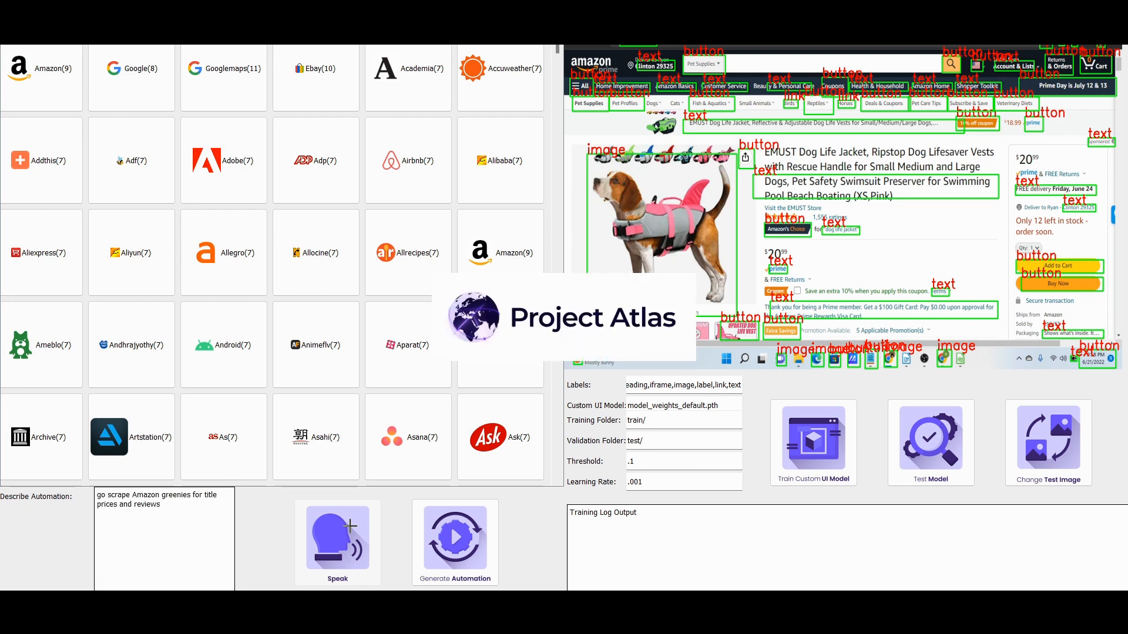
pyautogui.click(455, 536)
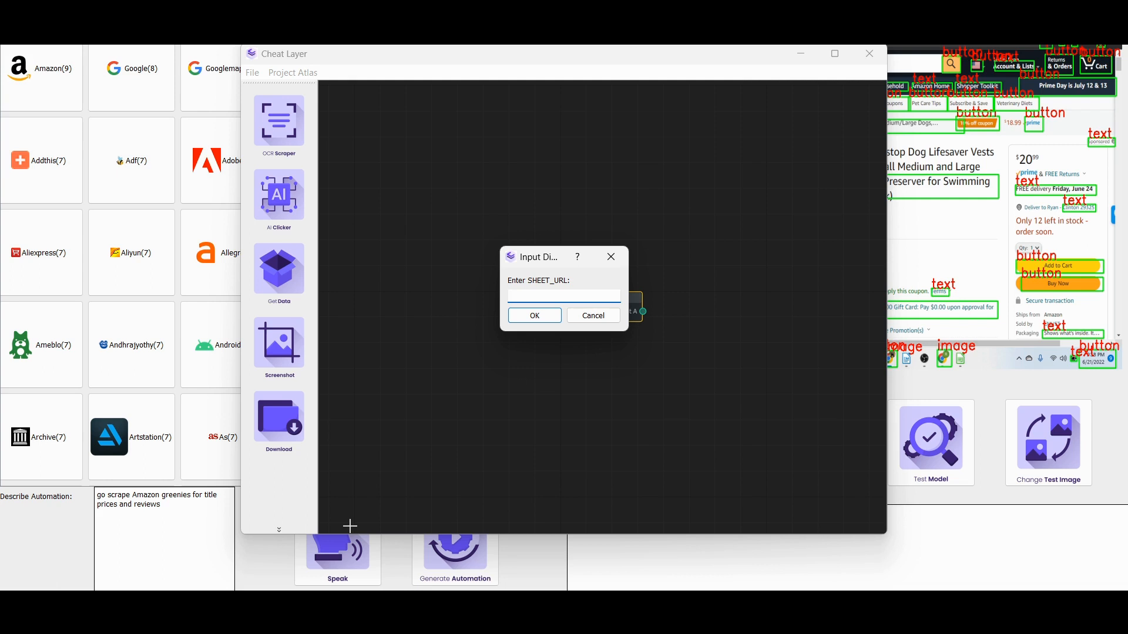
# Step: Enter the Google Sheet URL ending 'I5QoFkIlXHguGfFffwU/edit#gid=0' and sheet name Sheet1
pyautogui.click(563, 296)
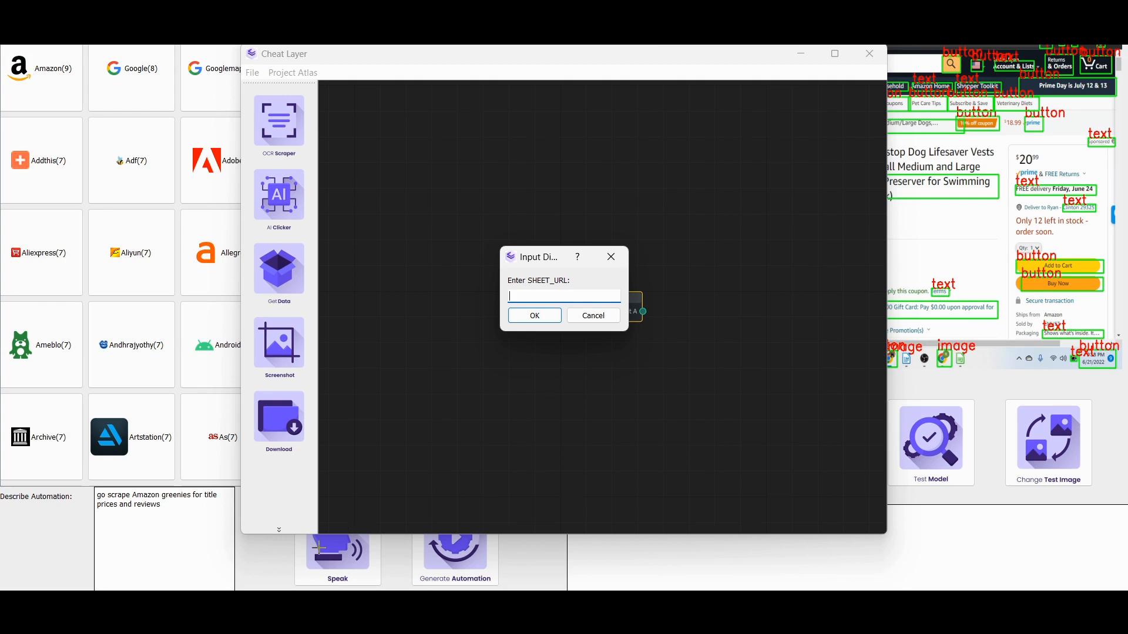
pyautogui.write('I5QoFkIlXHguGfFffwU/edit#gid=0')
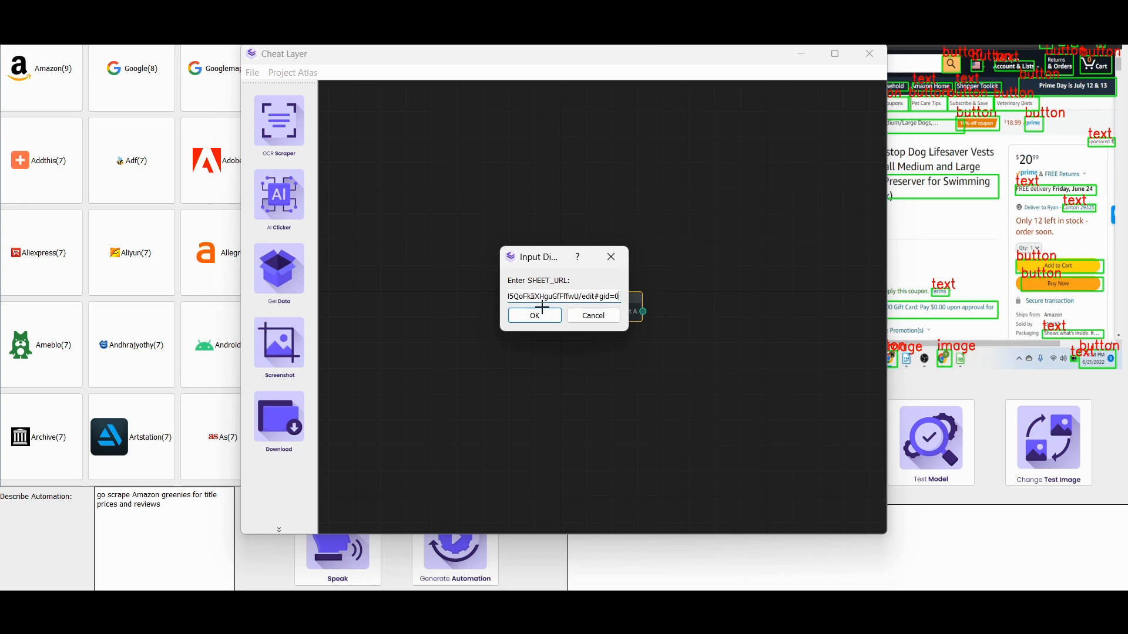
pyautogui.click(534, 316)
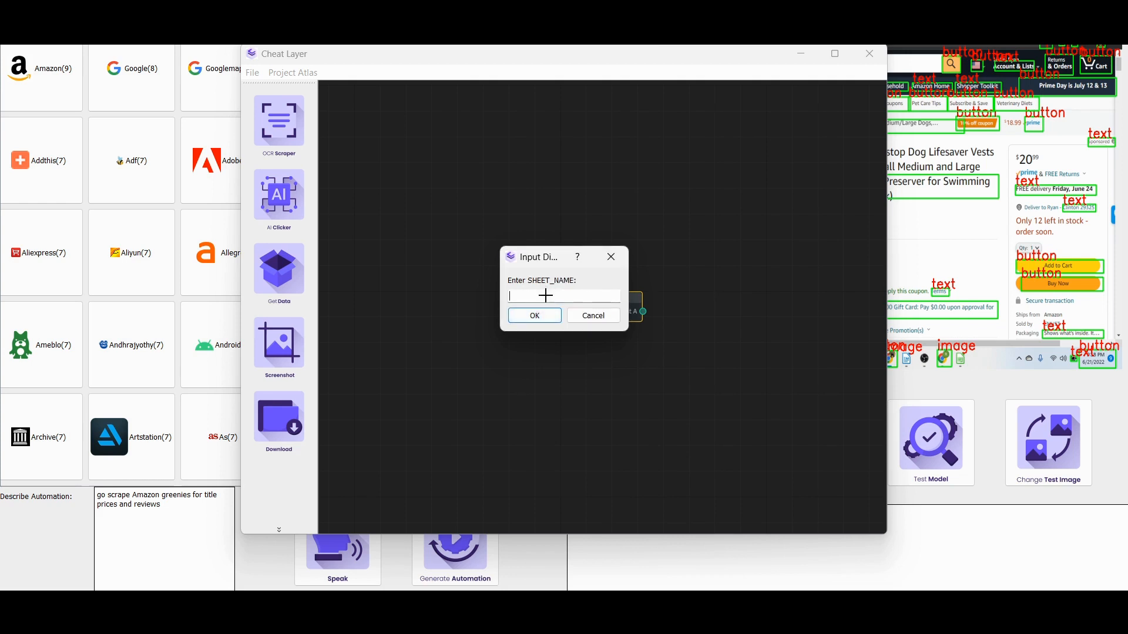
pyautogui.write('Sheet1')
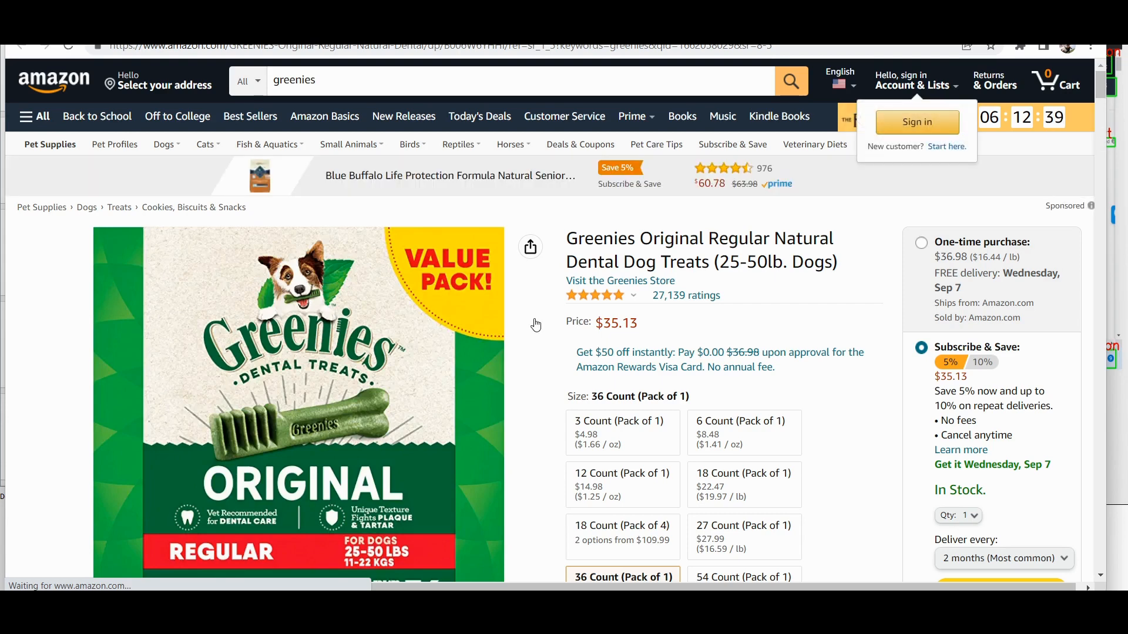
# Step: Scroll the Greenies Original dental treats Amazon page while the automation loads it
pyautogui.scroll(-3)
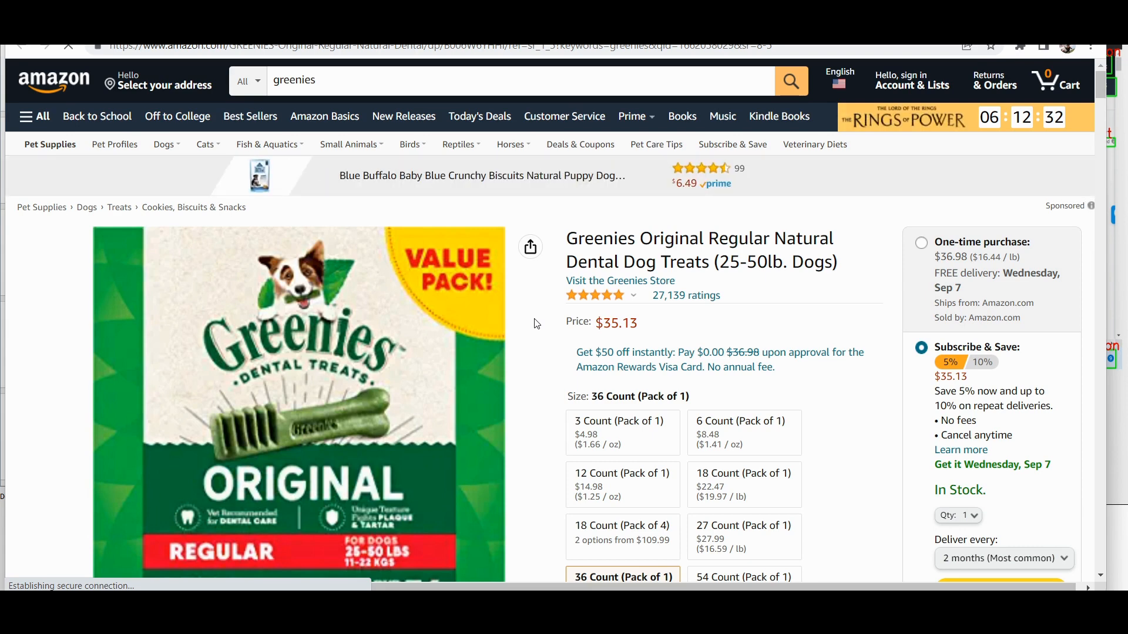
pyautogui.moveTo(912, 80)
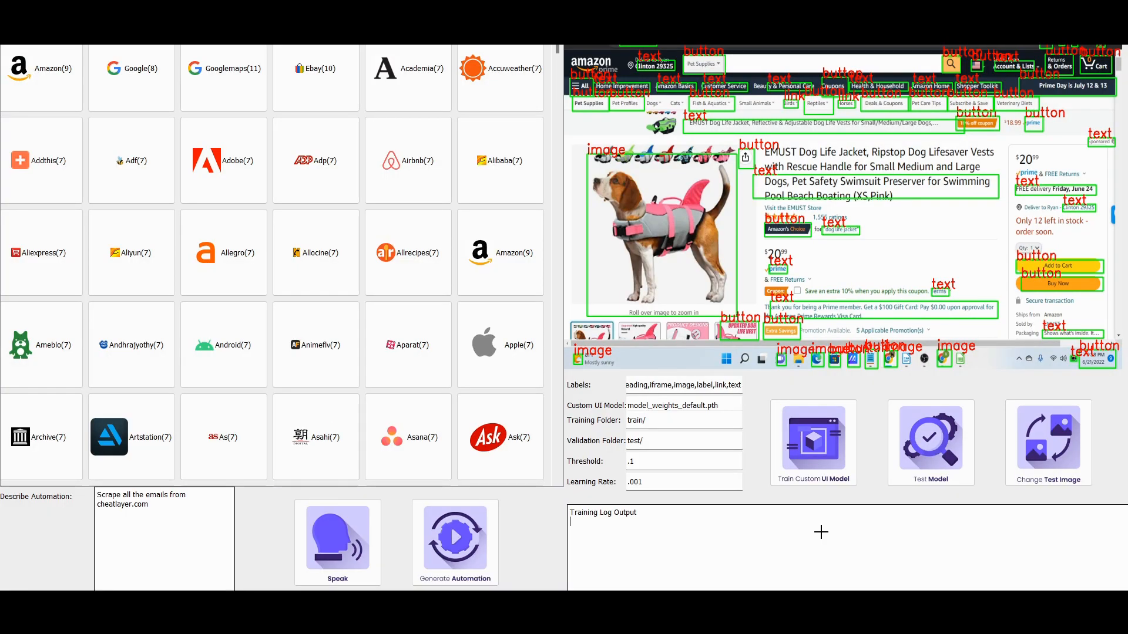
pyautogui.moveTo(173, 514)
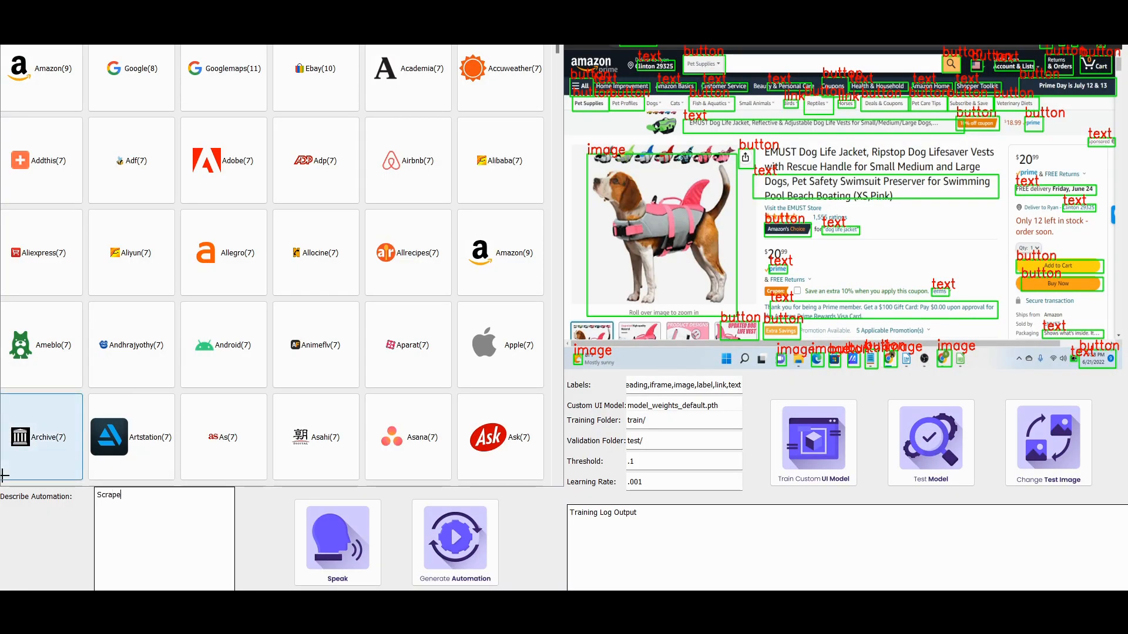
# Step: Describe 'Scrape all the emails from cheatlayer.com', correcting the misspelled word, and generate it
pyautogui.write('all the lnks')
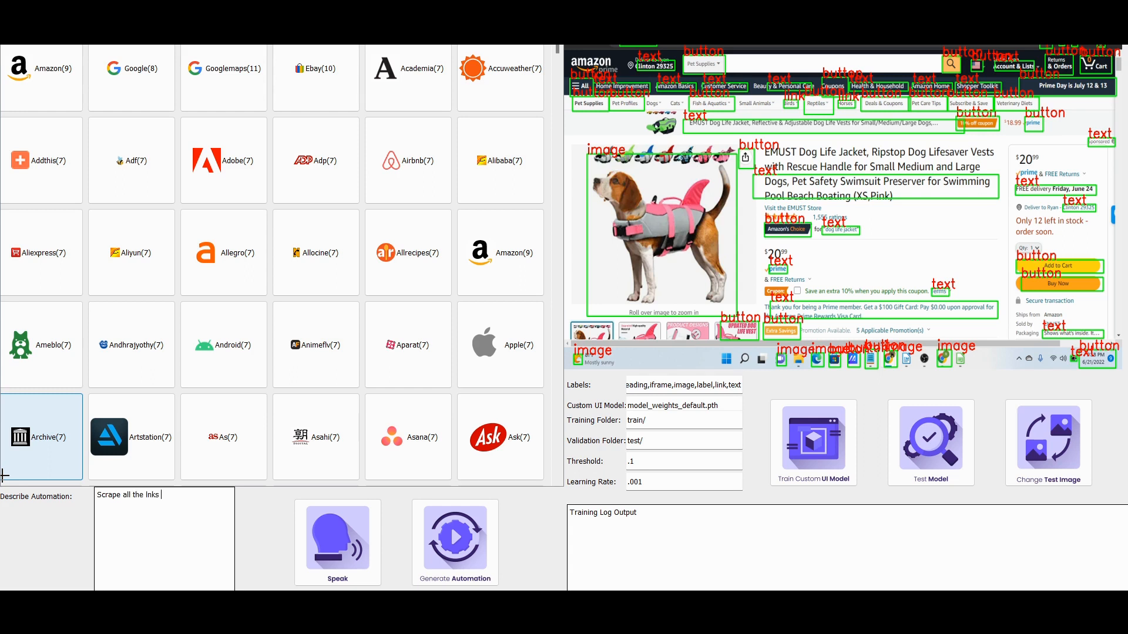
pyautogui.press('Backspace')
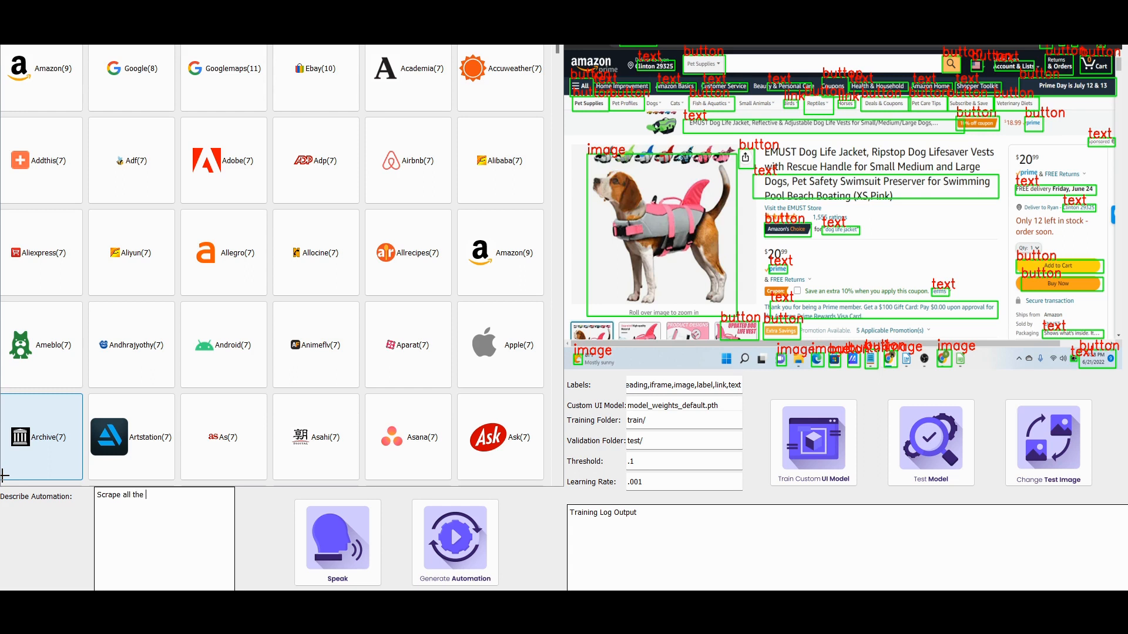
pyautogui.write('emails from cheatlayer.com')
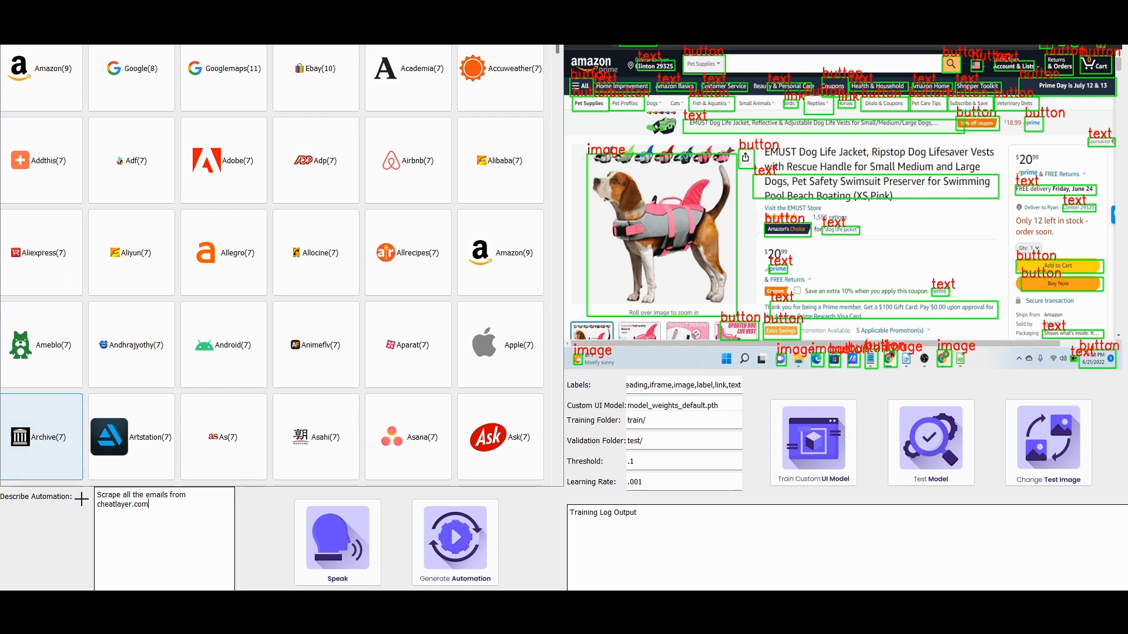
pyautogui.click(455, 542)
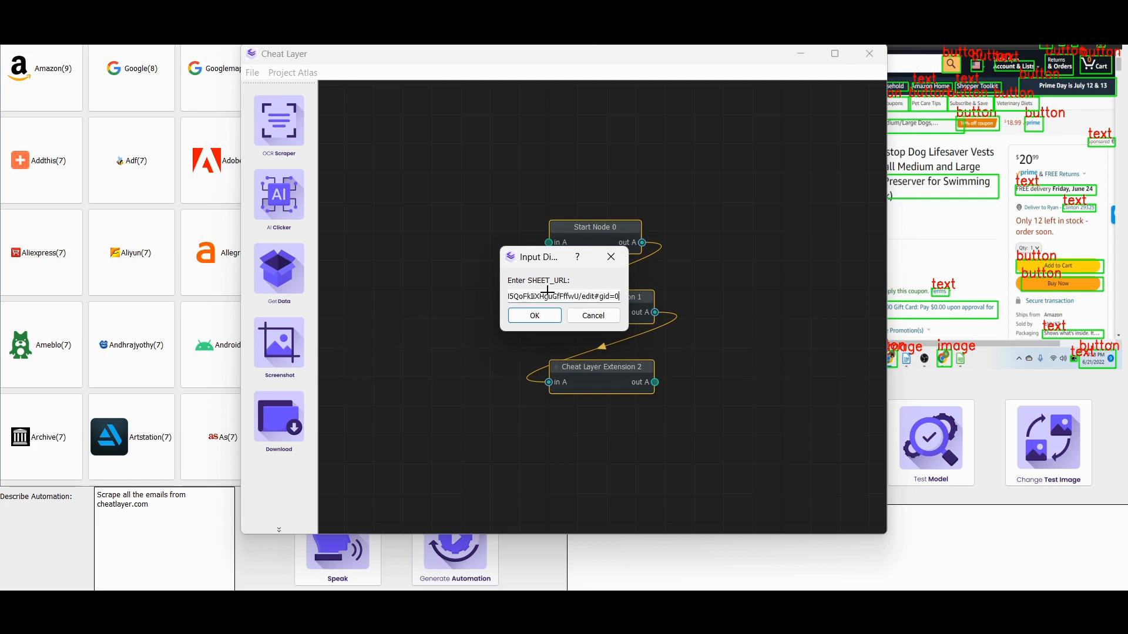
# Step: Accept the prefilled sheet URL and set the sheet name to Sheet1
pyautogui.click(534, 316)
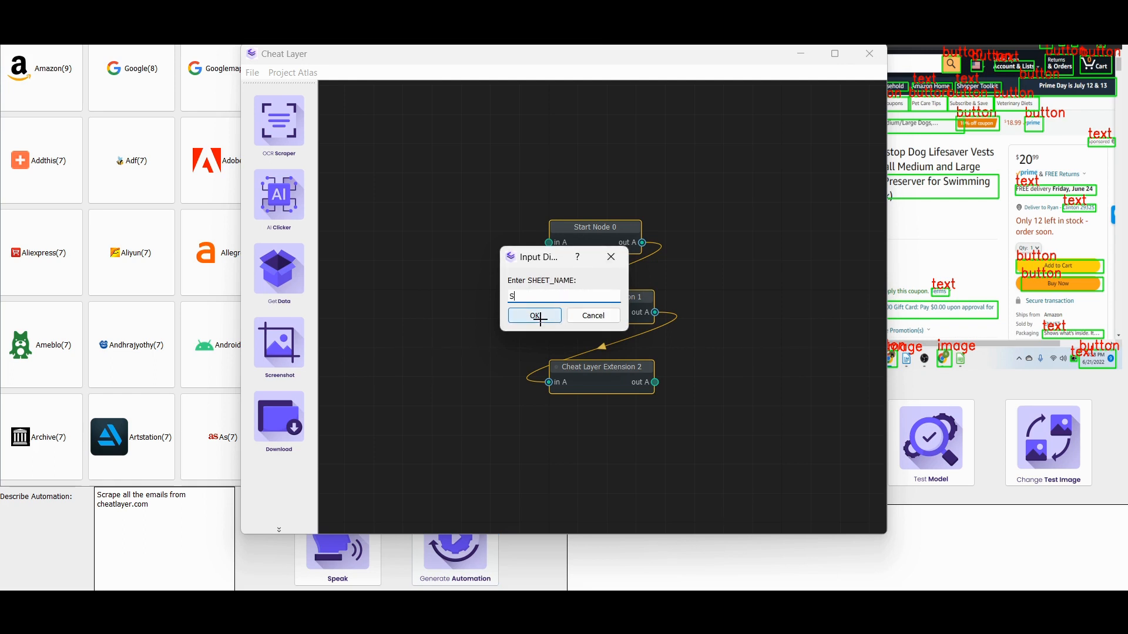
pyautogui.write('heet1')
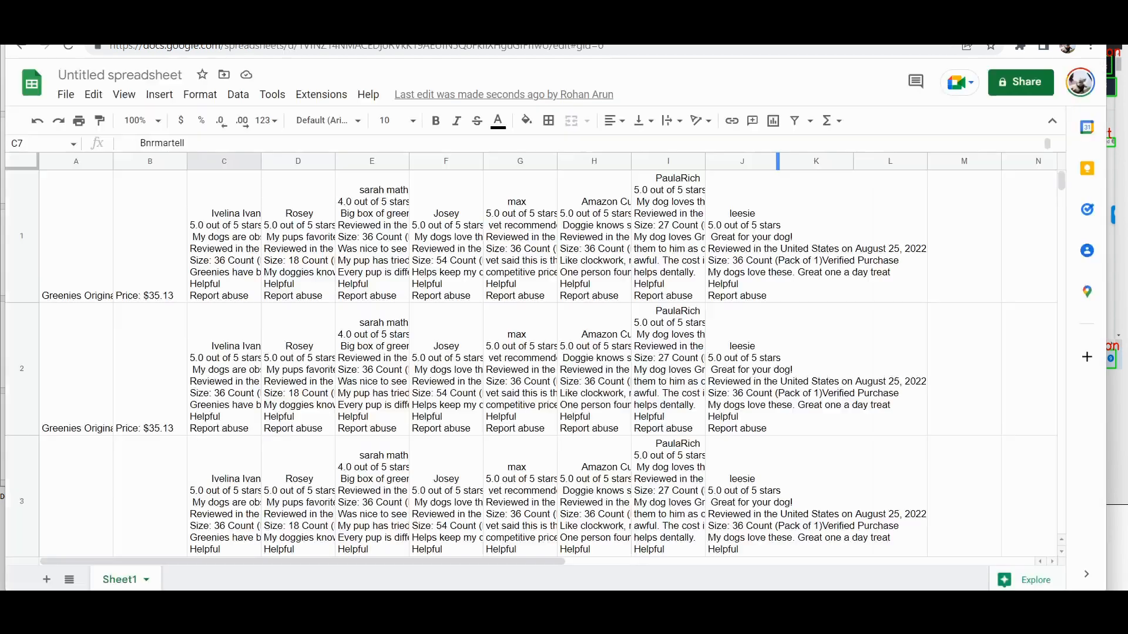
# Step: Scroll through Sheet1's scraped Greenies Original rows with $35.13 prices and reviews
pyautogui.scroll(-3)
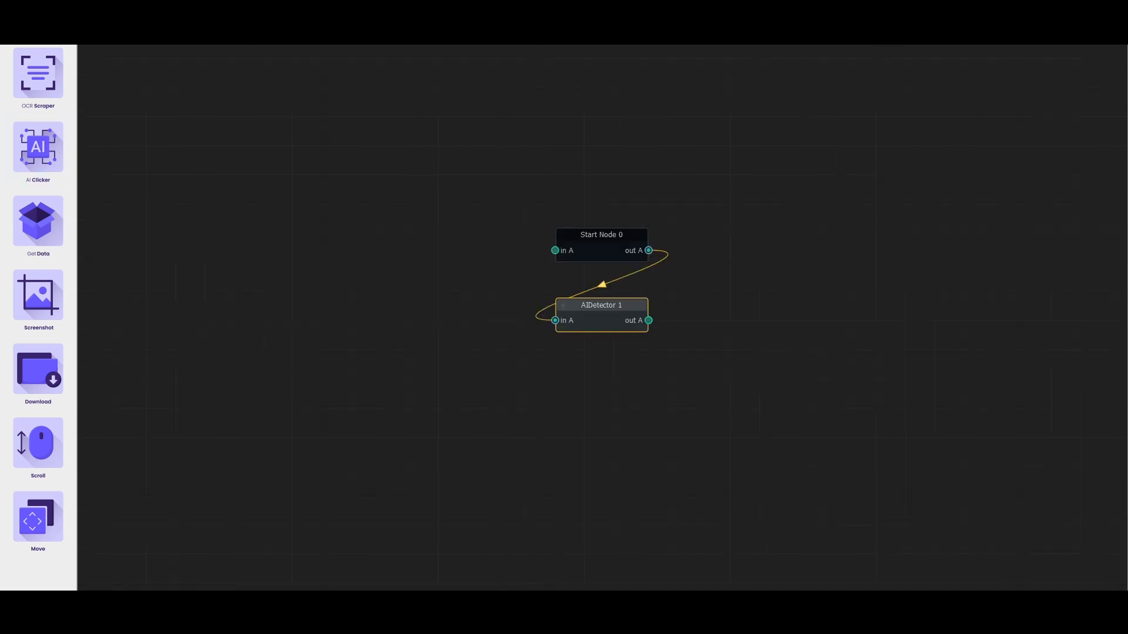
# Step: Give AIDetector 1 comments model weights, Facebook Comments labels and the Google Sheet edit link
pyautogui.doubleClick(600, 304)
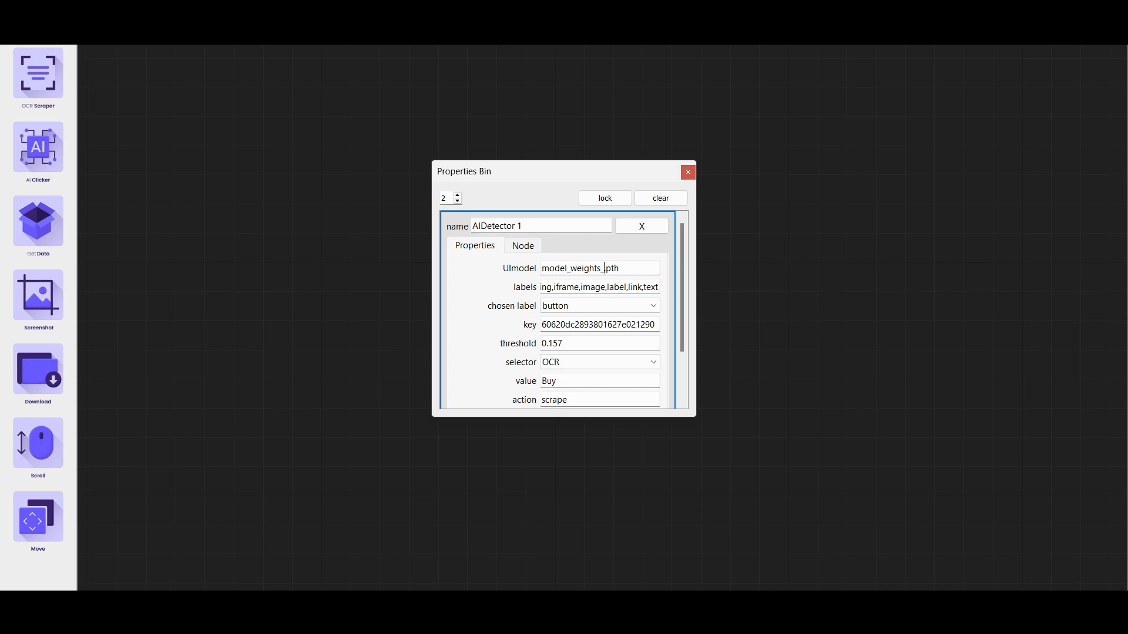
pyautogui.write('comments')
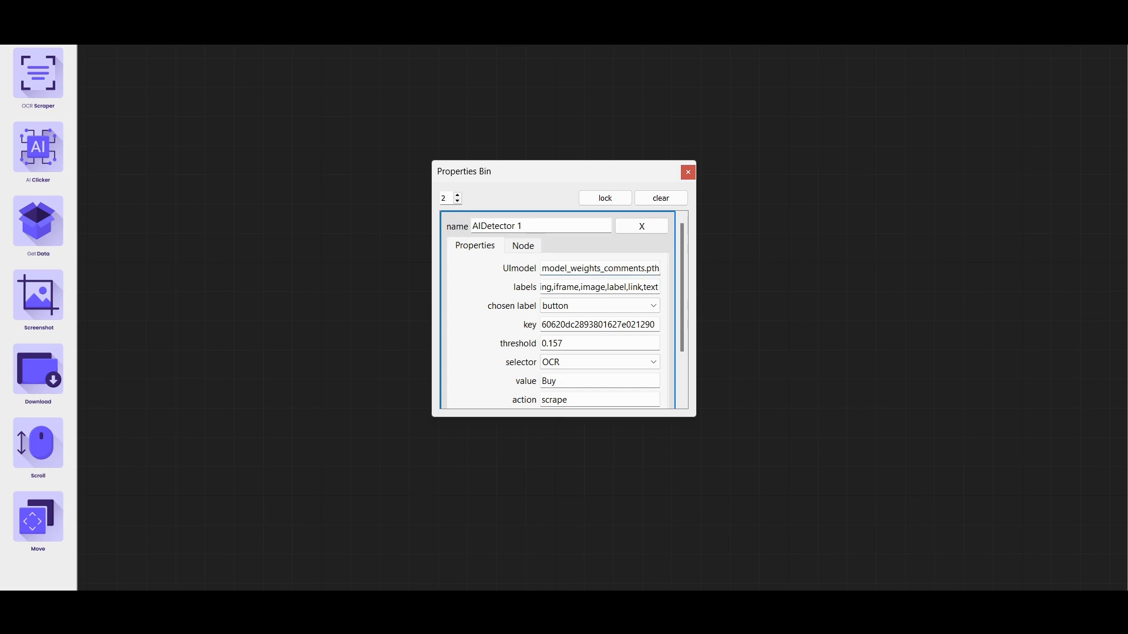
pyautogui.write('Facebook Post,Fa')
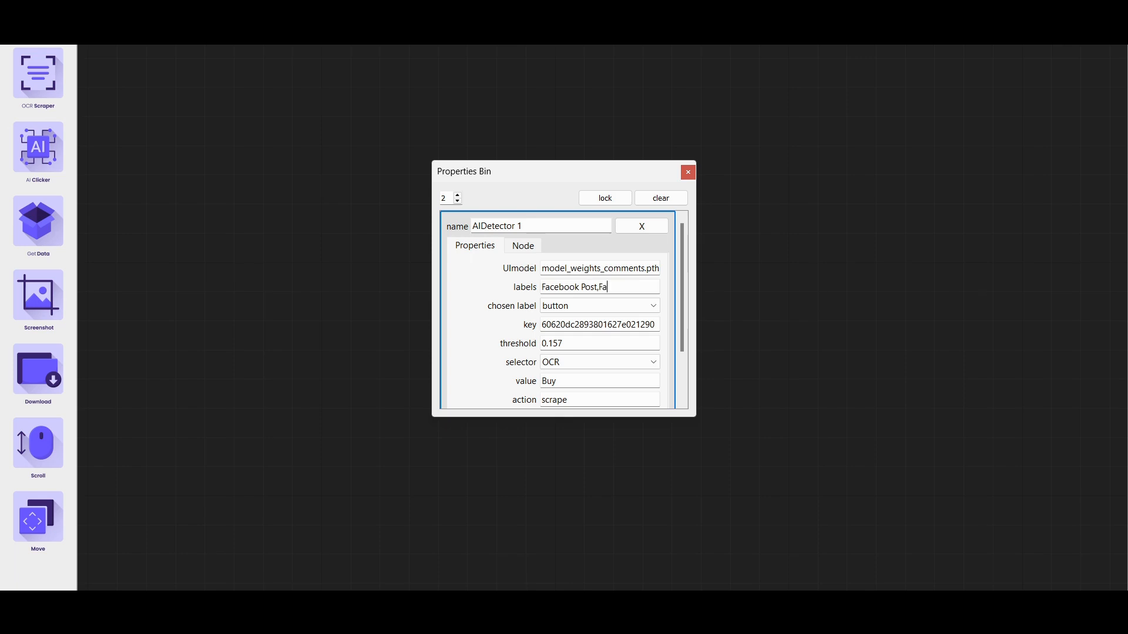
pyautogui.write('cebook Comments')
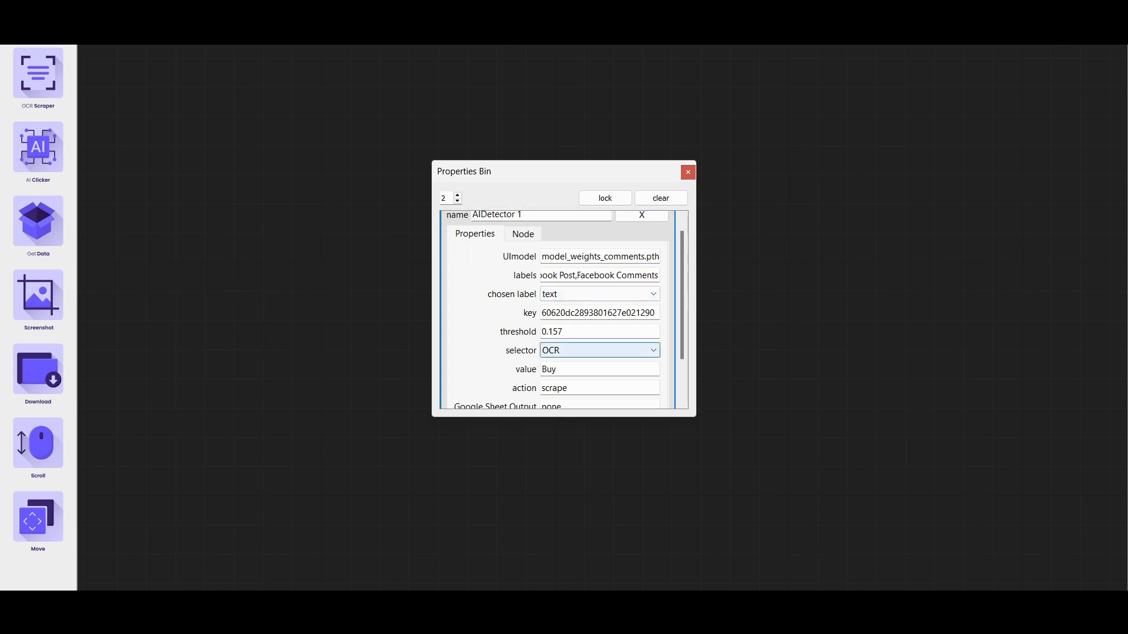
pyautogui.scroll(-3)
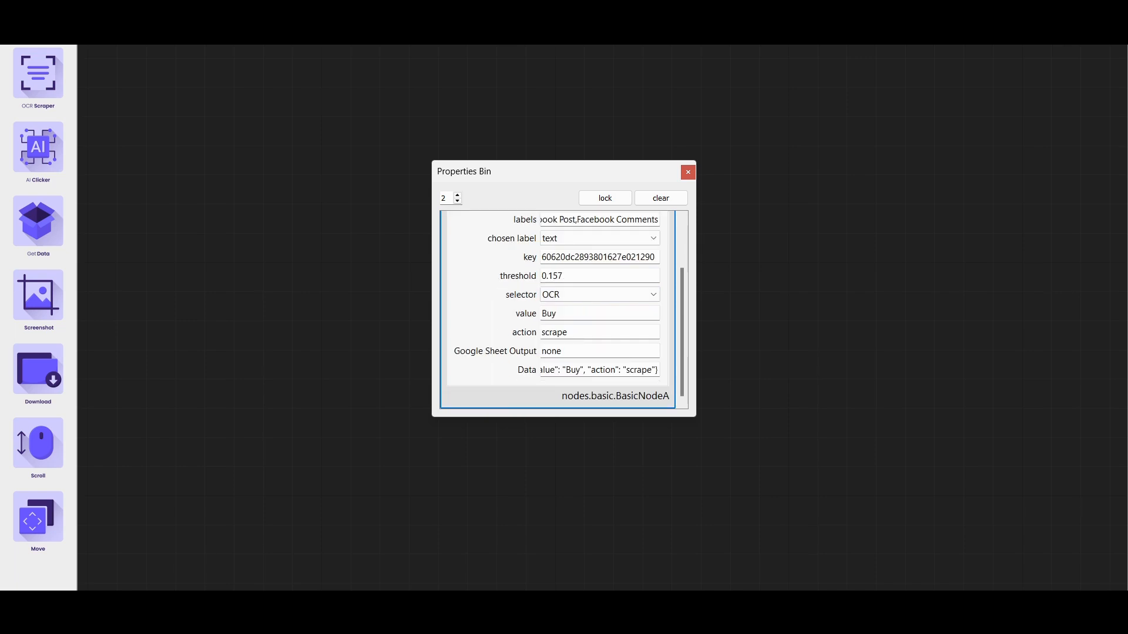
pyautogui.write('bMHl3qDwx1N0Y/edit#gid=0')
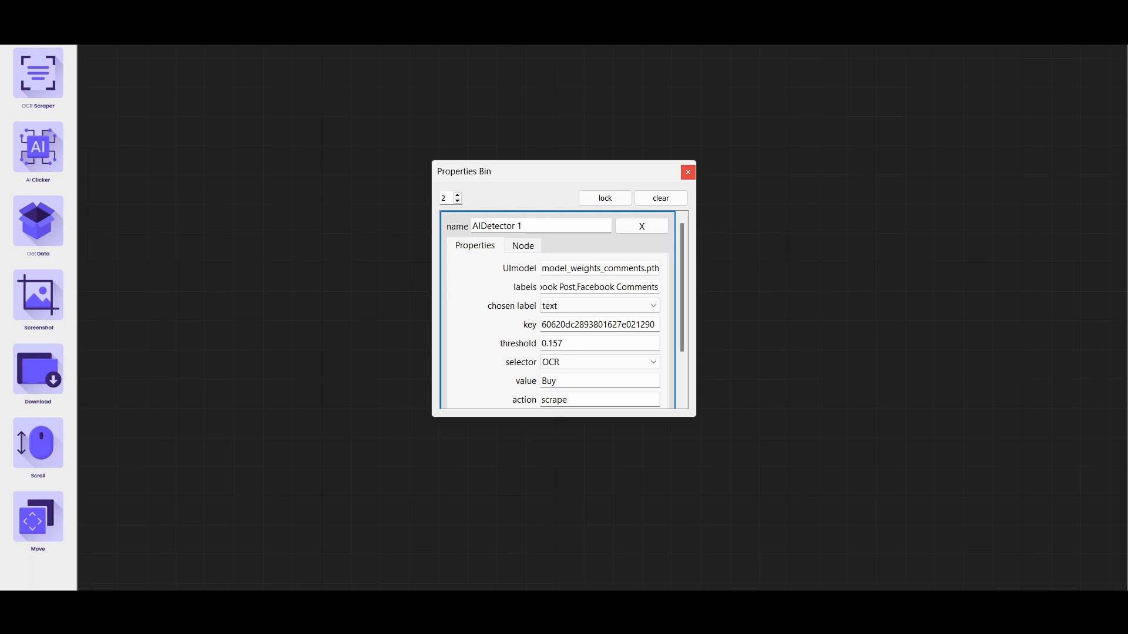
pyautogui.click(687, 172)
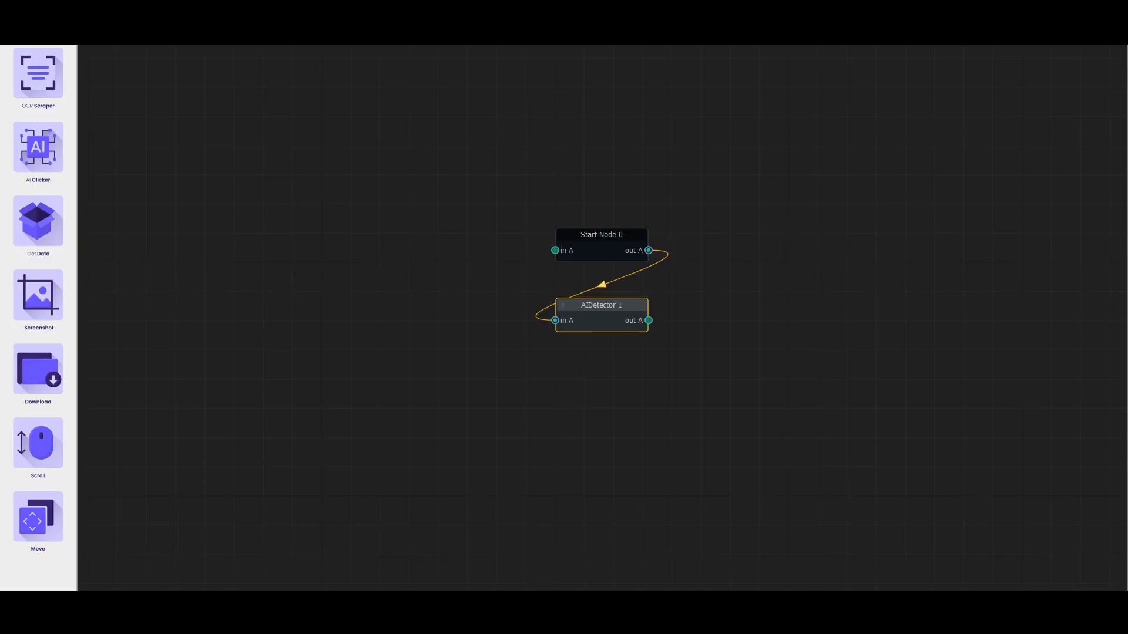
# Step: Open Start Node 0's settings and check its Facebook comment link initial program
pyautogui.doubleClick(601, 234)
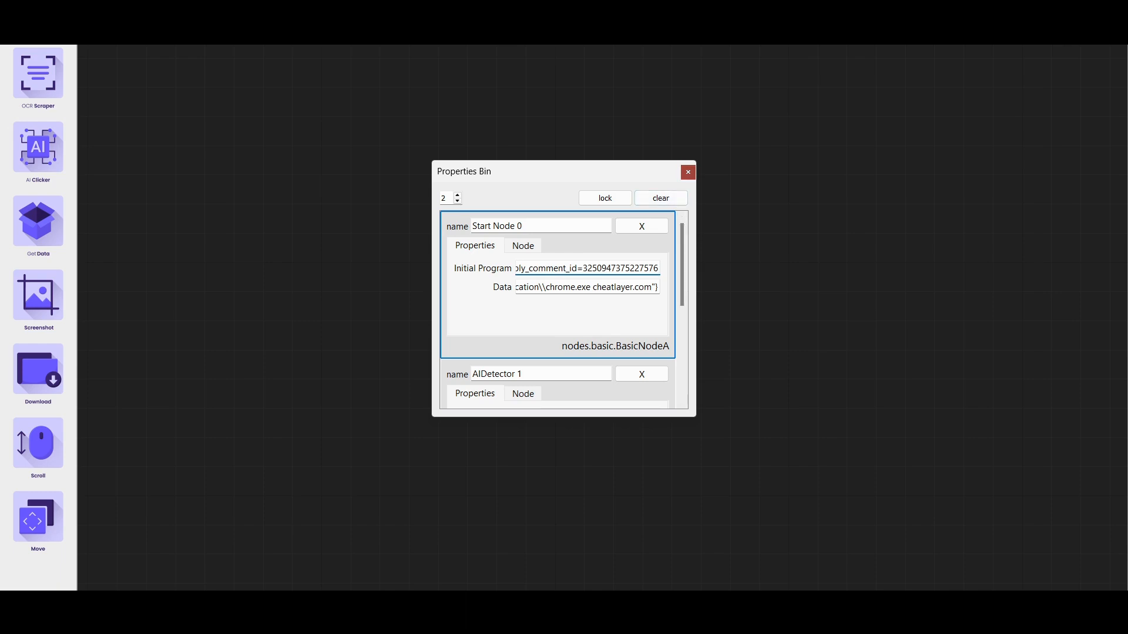
pyautogui.click(687, 172)
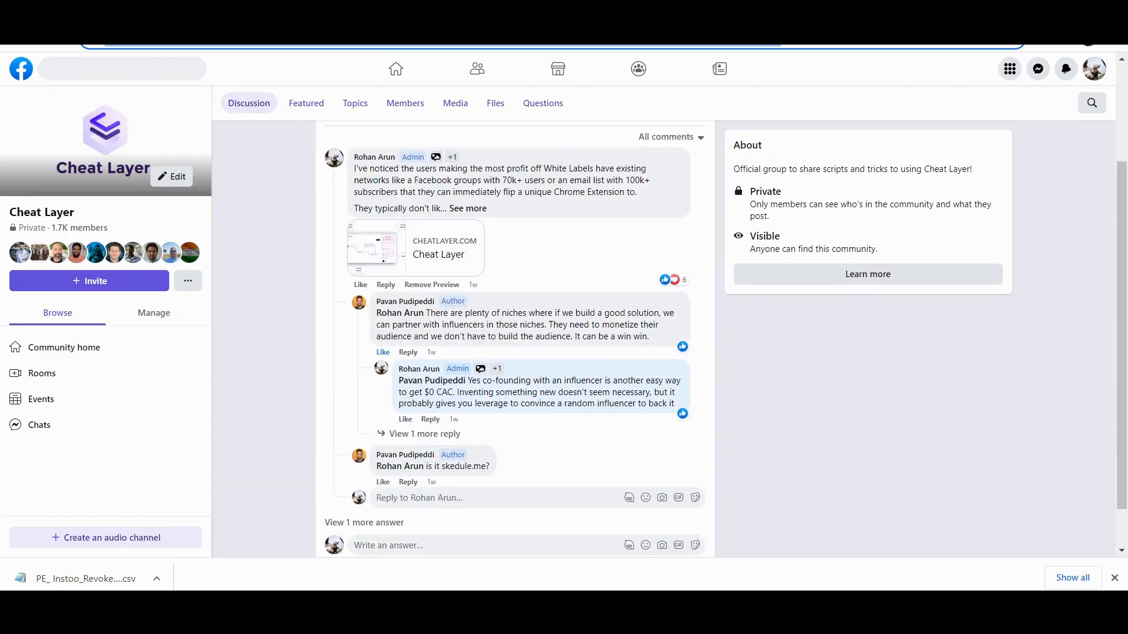
# Step: Scroll through the comment thread on the Cheat Layer Facebook group post
pyautogui.scroll(-3)
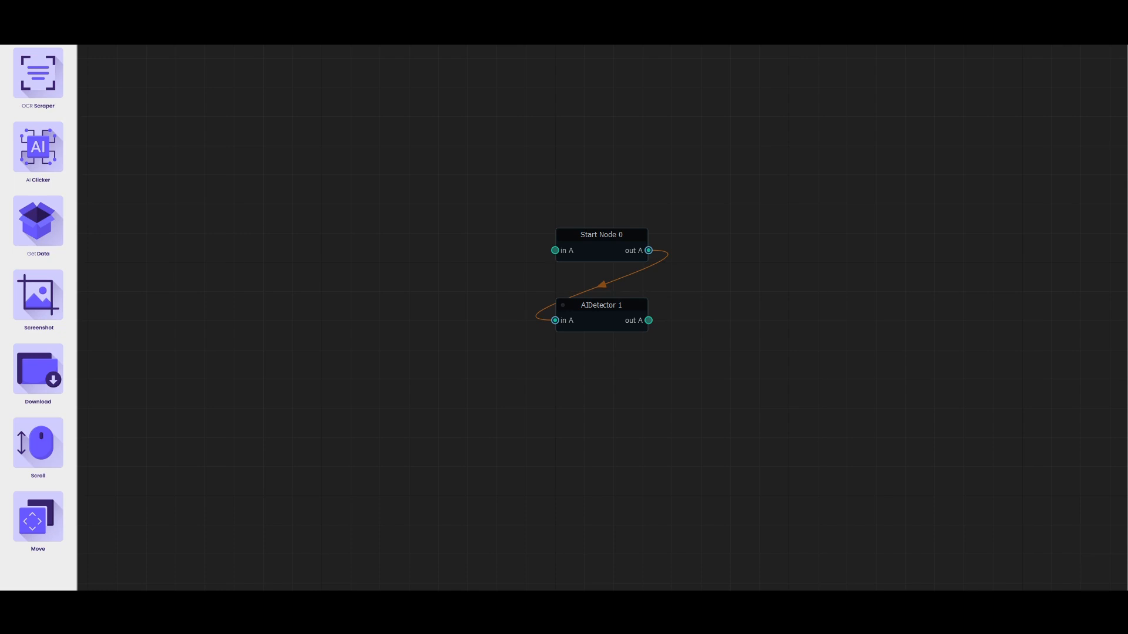
# Step: Return to the Cheat Layer canvas showing Start Node 0 linked to AIDetector 1
pyautogui.click(38, 220)
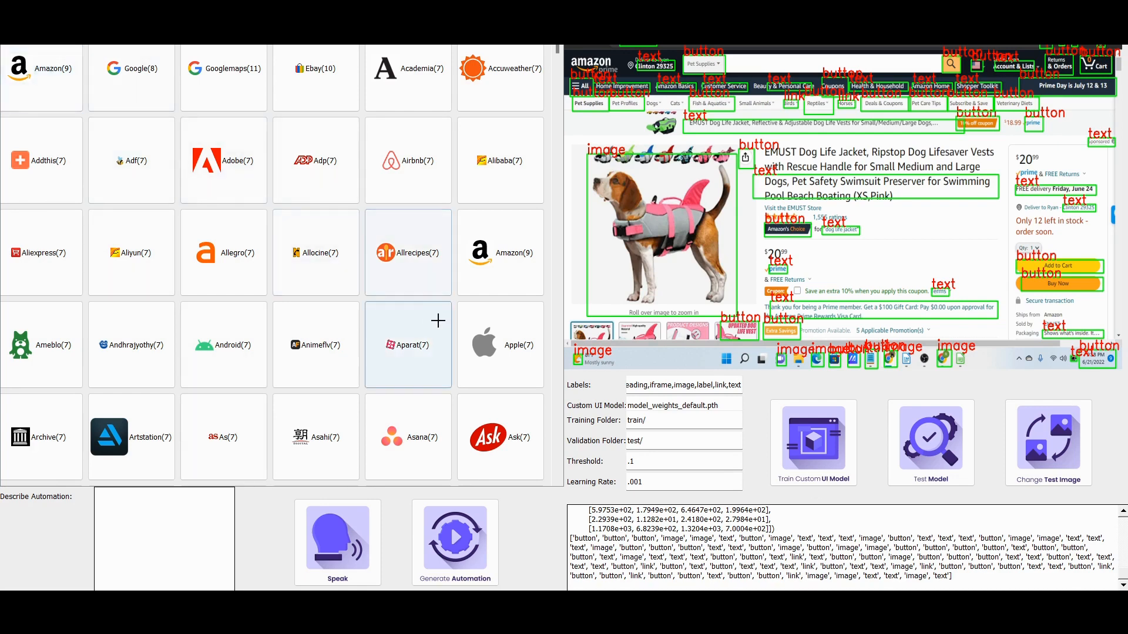
# Step: Request 'Scrape the doots from amazon' and generate it, getting a 'not supported' reply
pyautogui.scroll(-3)
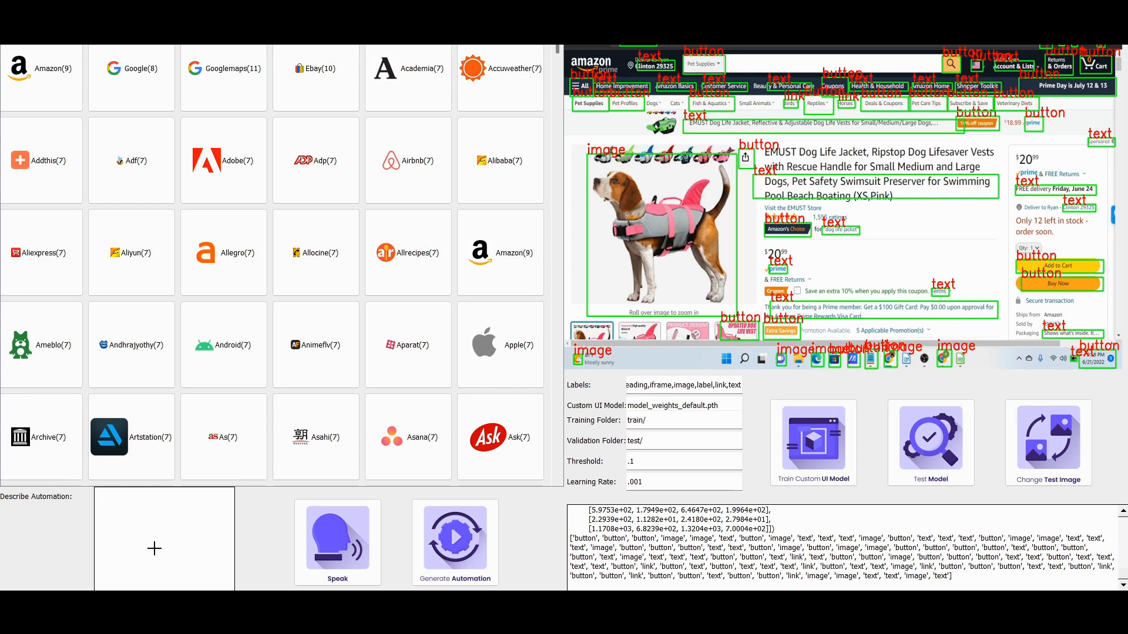
pyautogui.click(164, 497)
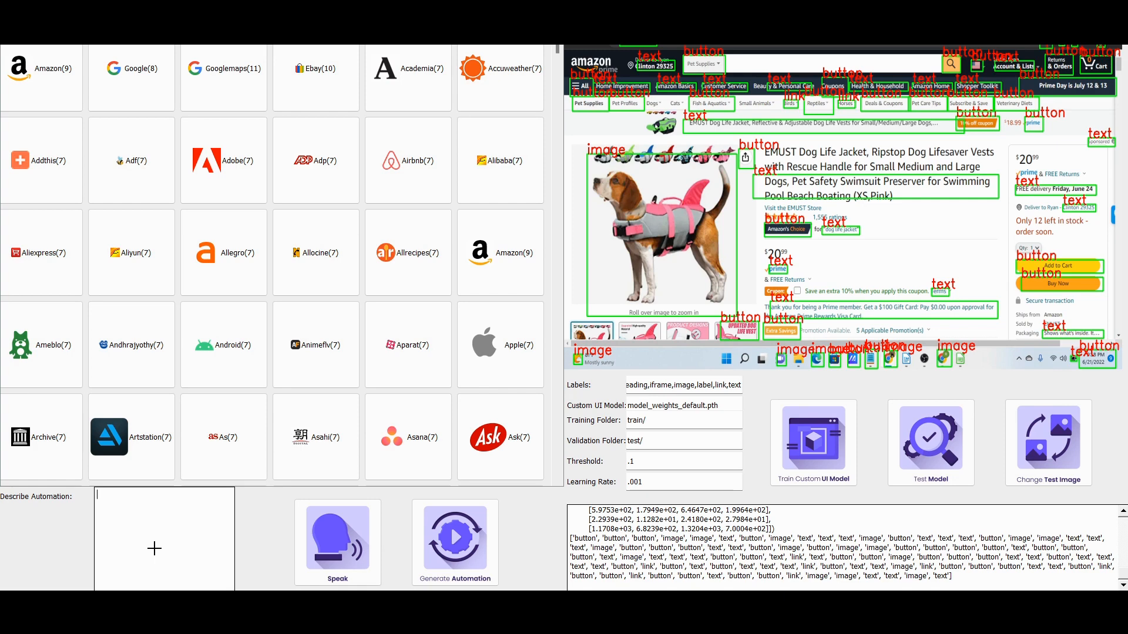
pyautogui.write('Scrape the')
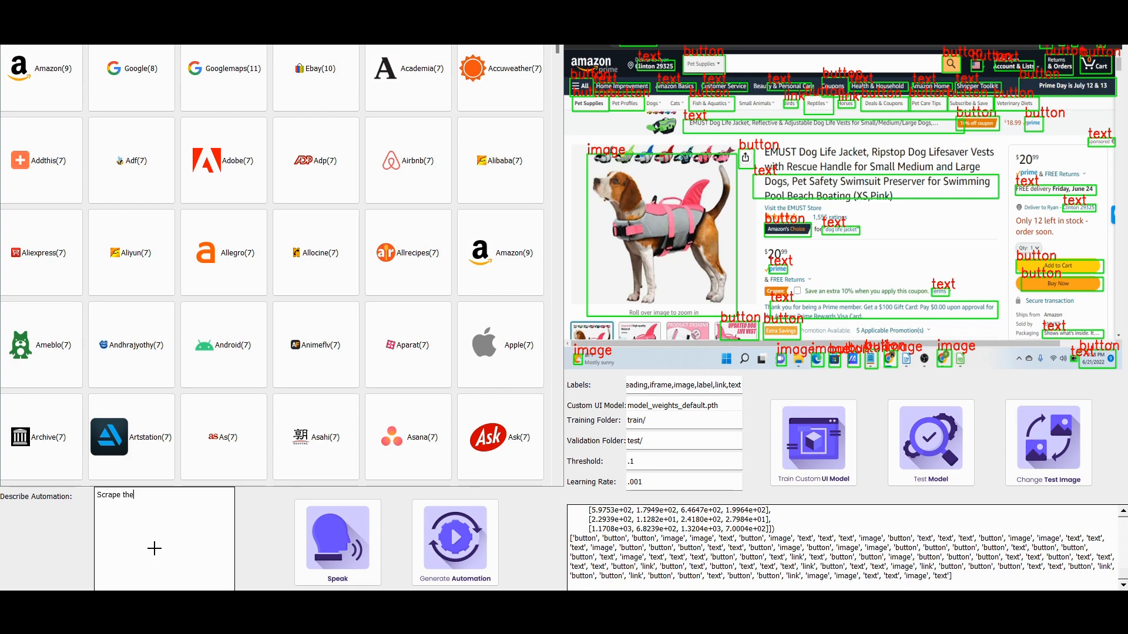
pyautogui.write('doots from amazo')
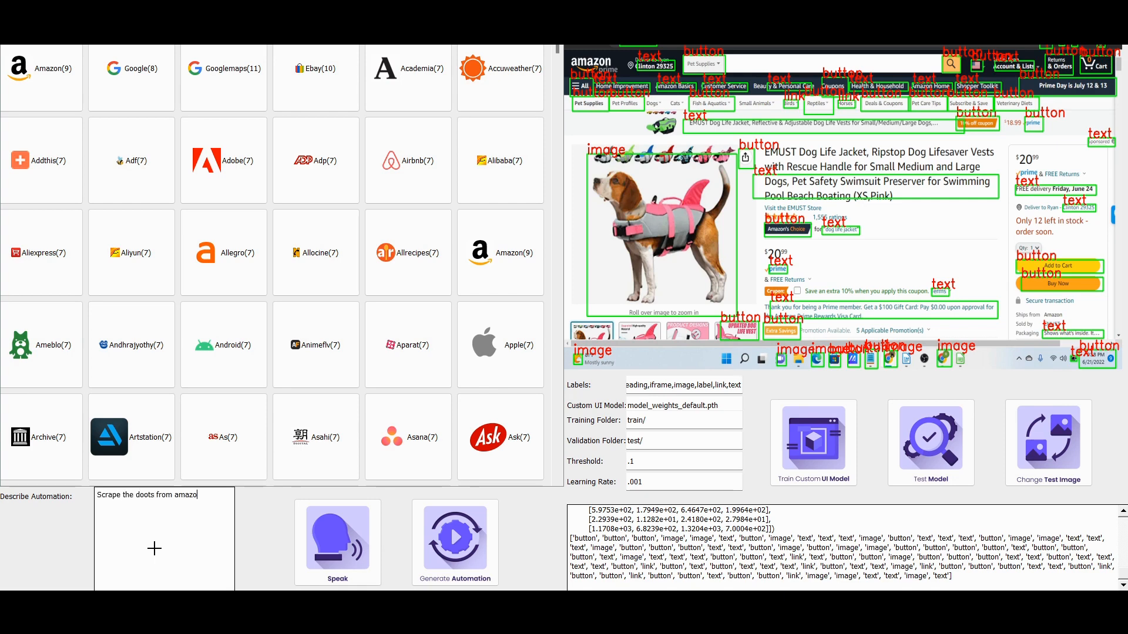
pyautogui.click(455, 536)
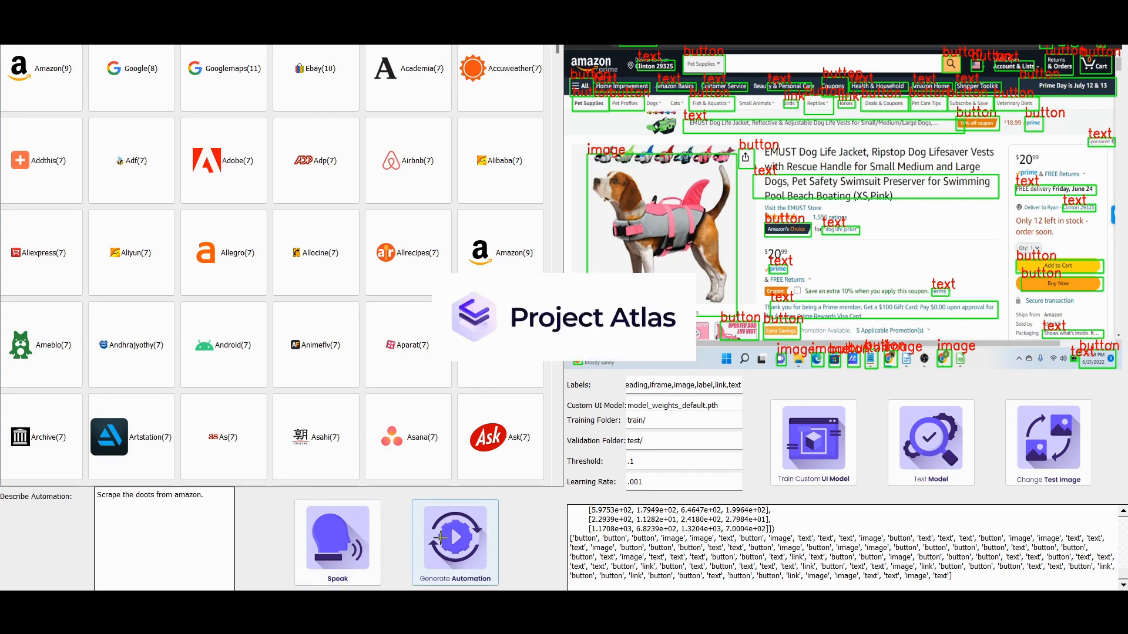
pyautogui.click(455, 543)
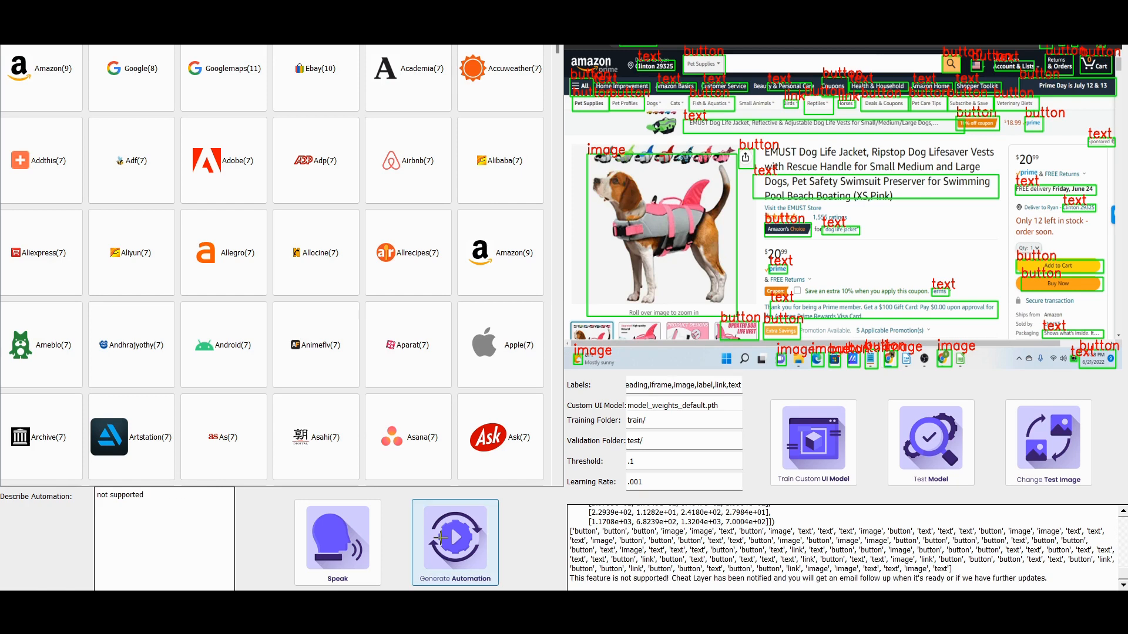
pyautogui.click(454, 542)
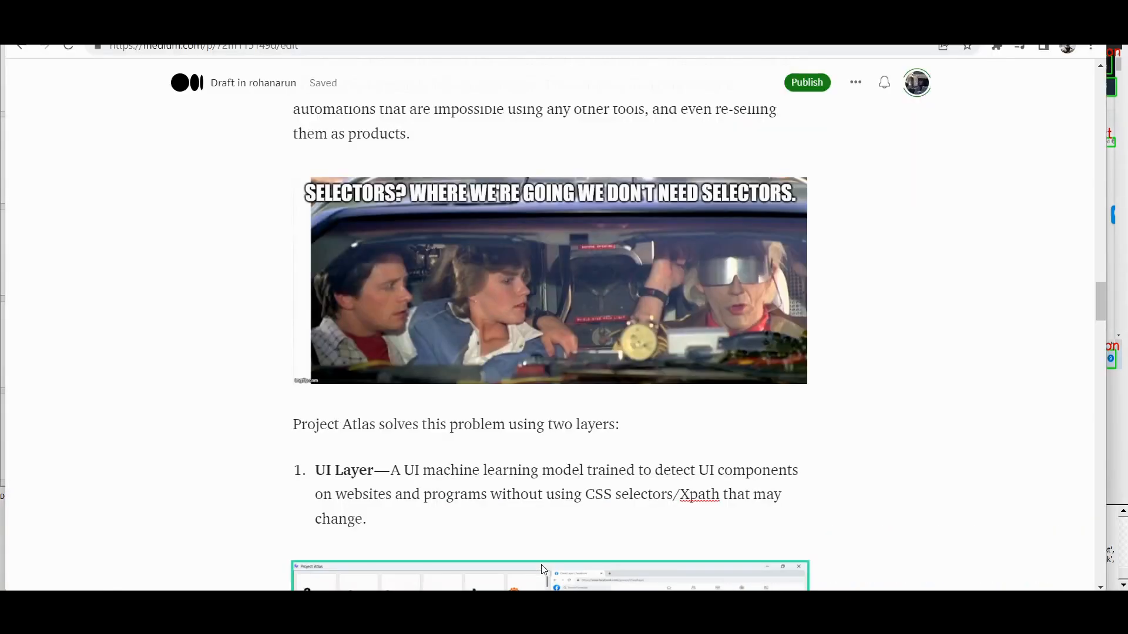
# Step: Scroll the Medium draft to the Users, UI Model Layer and Codex Language Layer infographic
pyautogui.scroll(3)
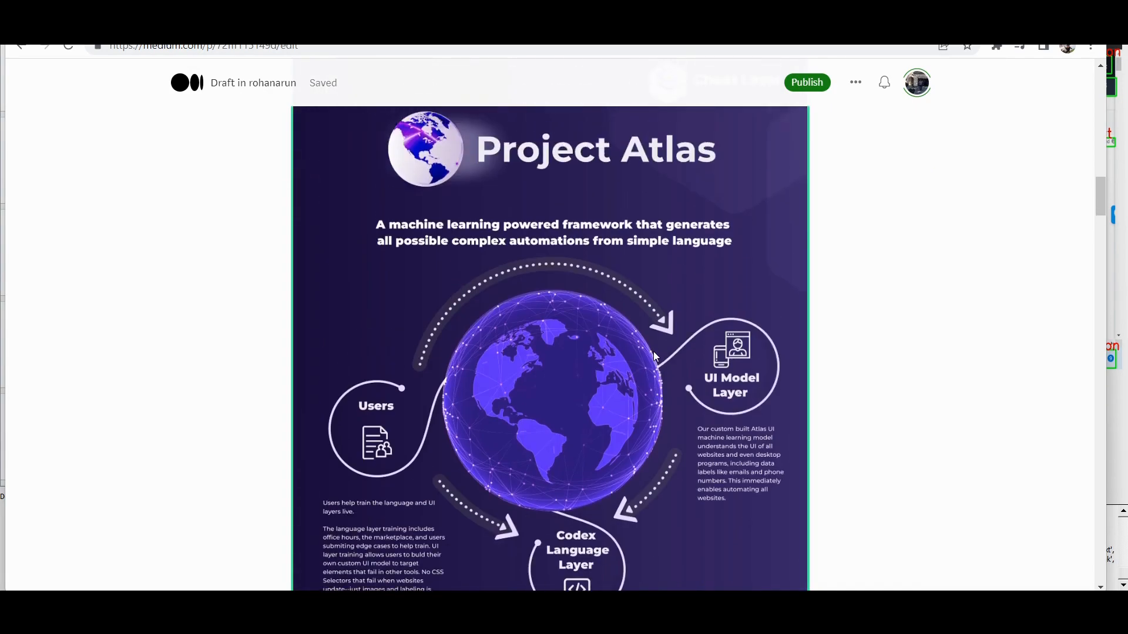
pyautogui.scroll(-3)
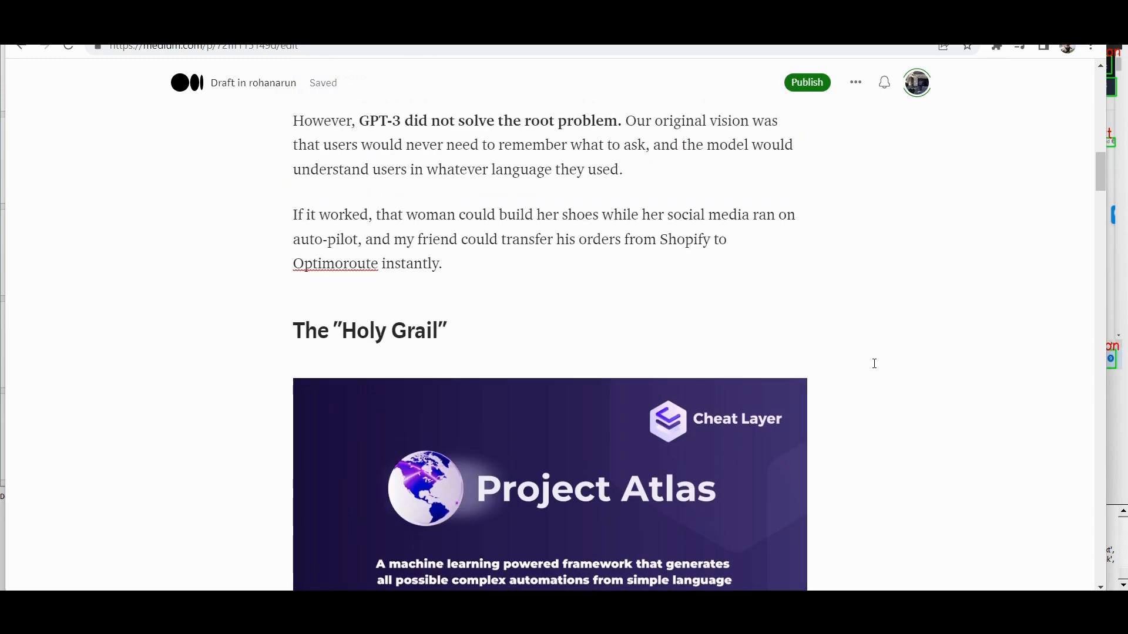
pyautogui.scroll(-3)
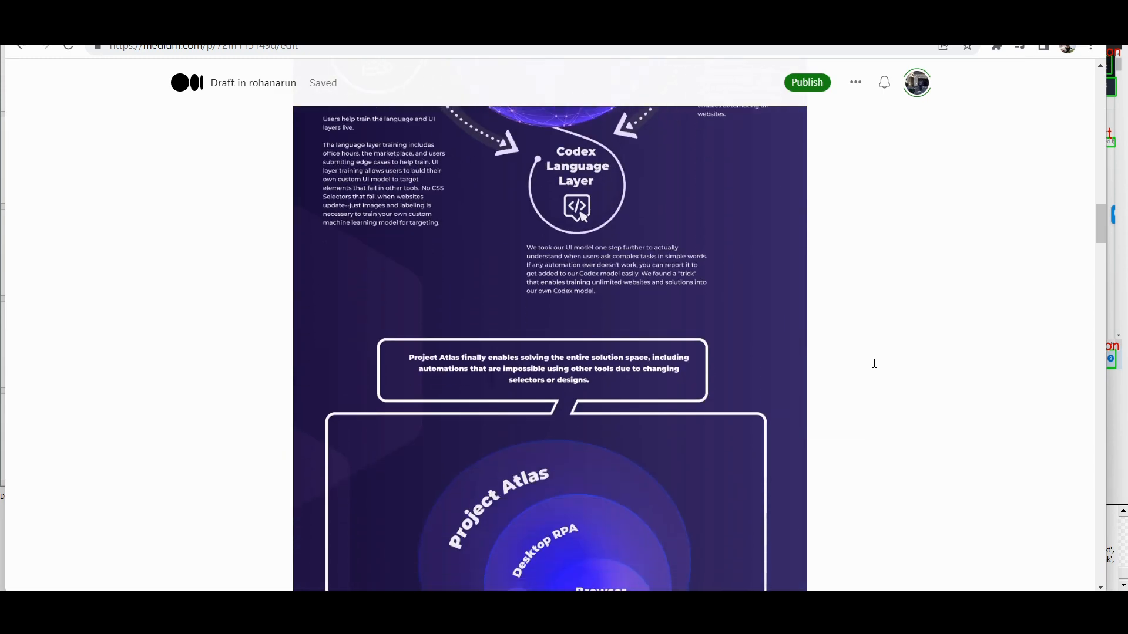
pyautogui.scroll(-3)
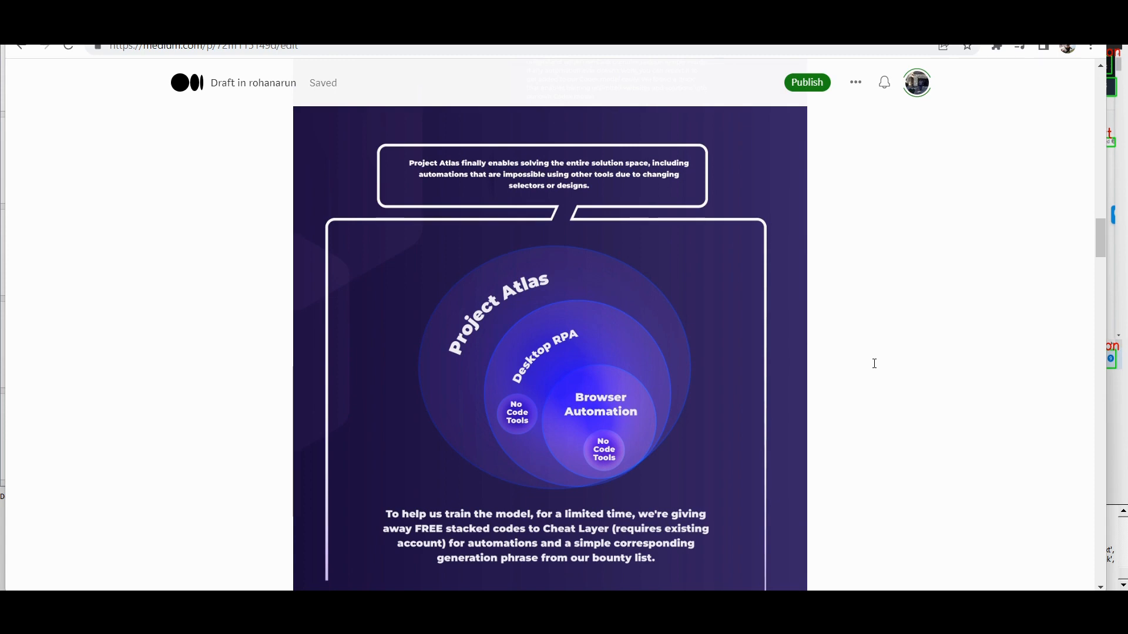
pyautogui.scroll(-3)
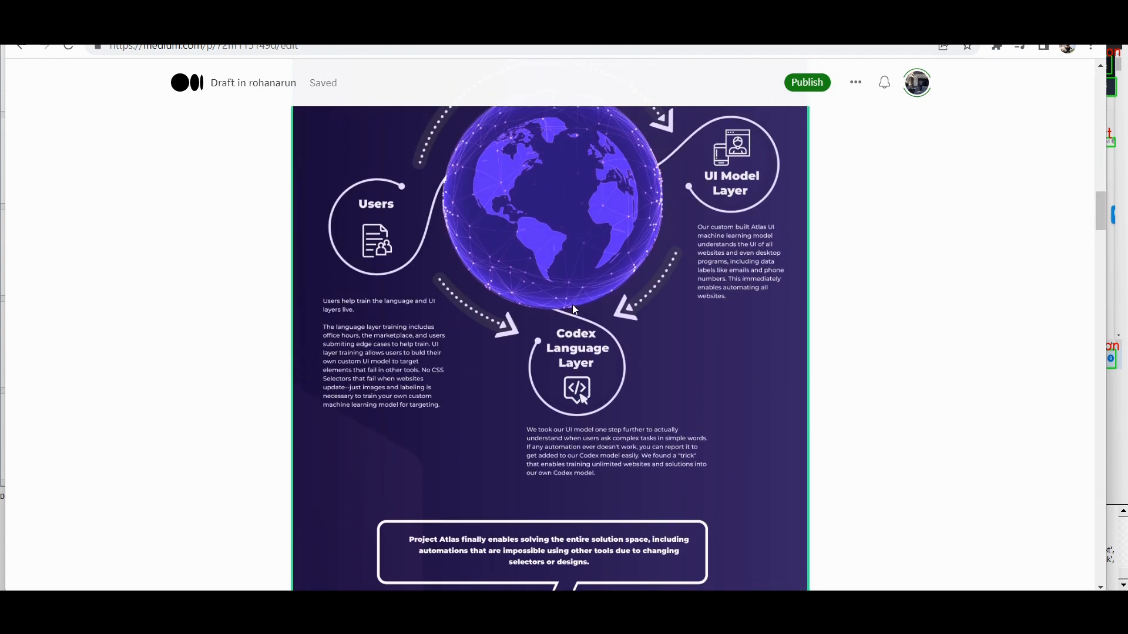
pyautogui.scroll(-3)
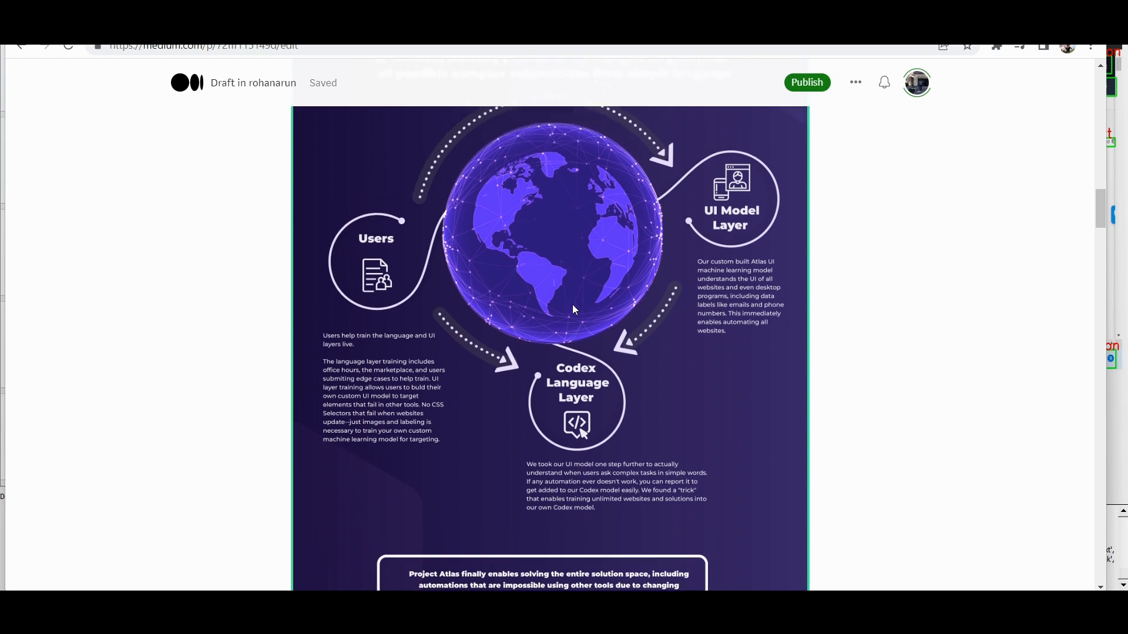